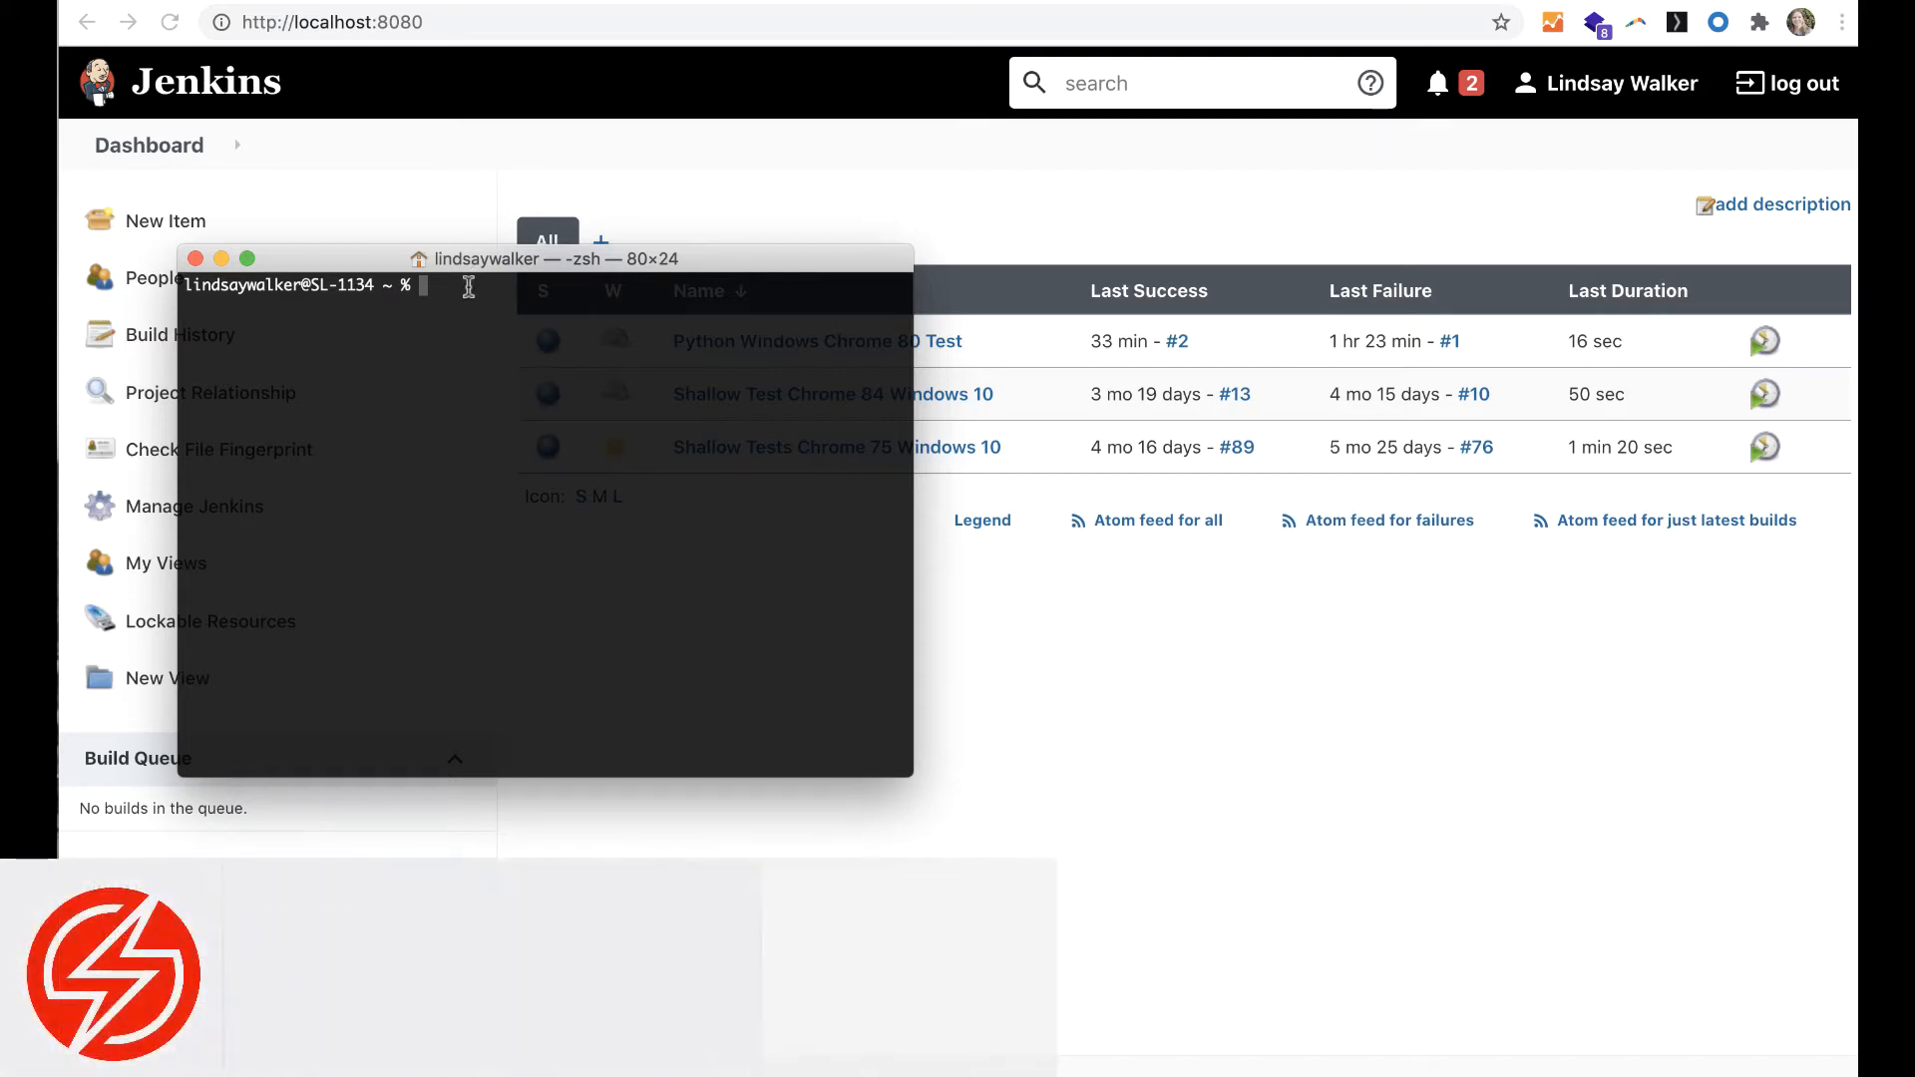
Run 'brew services start jenkins' in Terminal to start the Jenkins service.
type("brew ser")
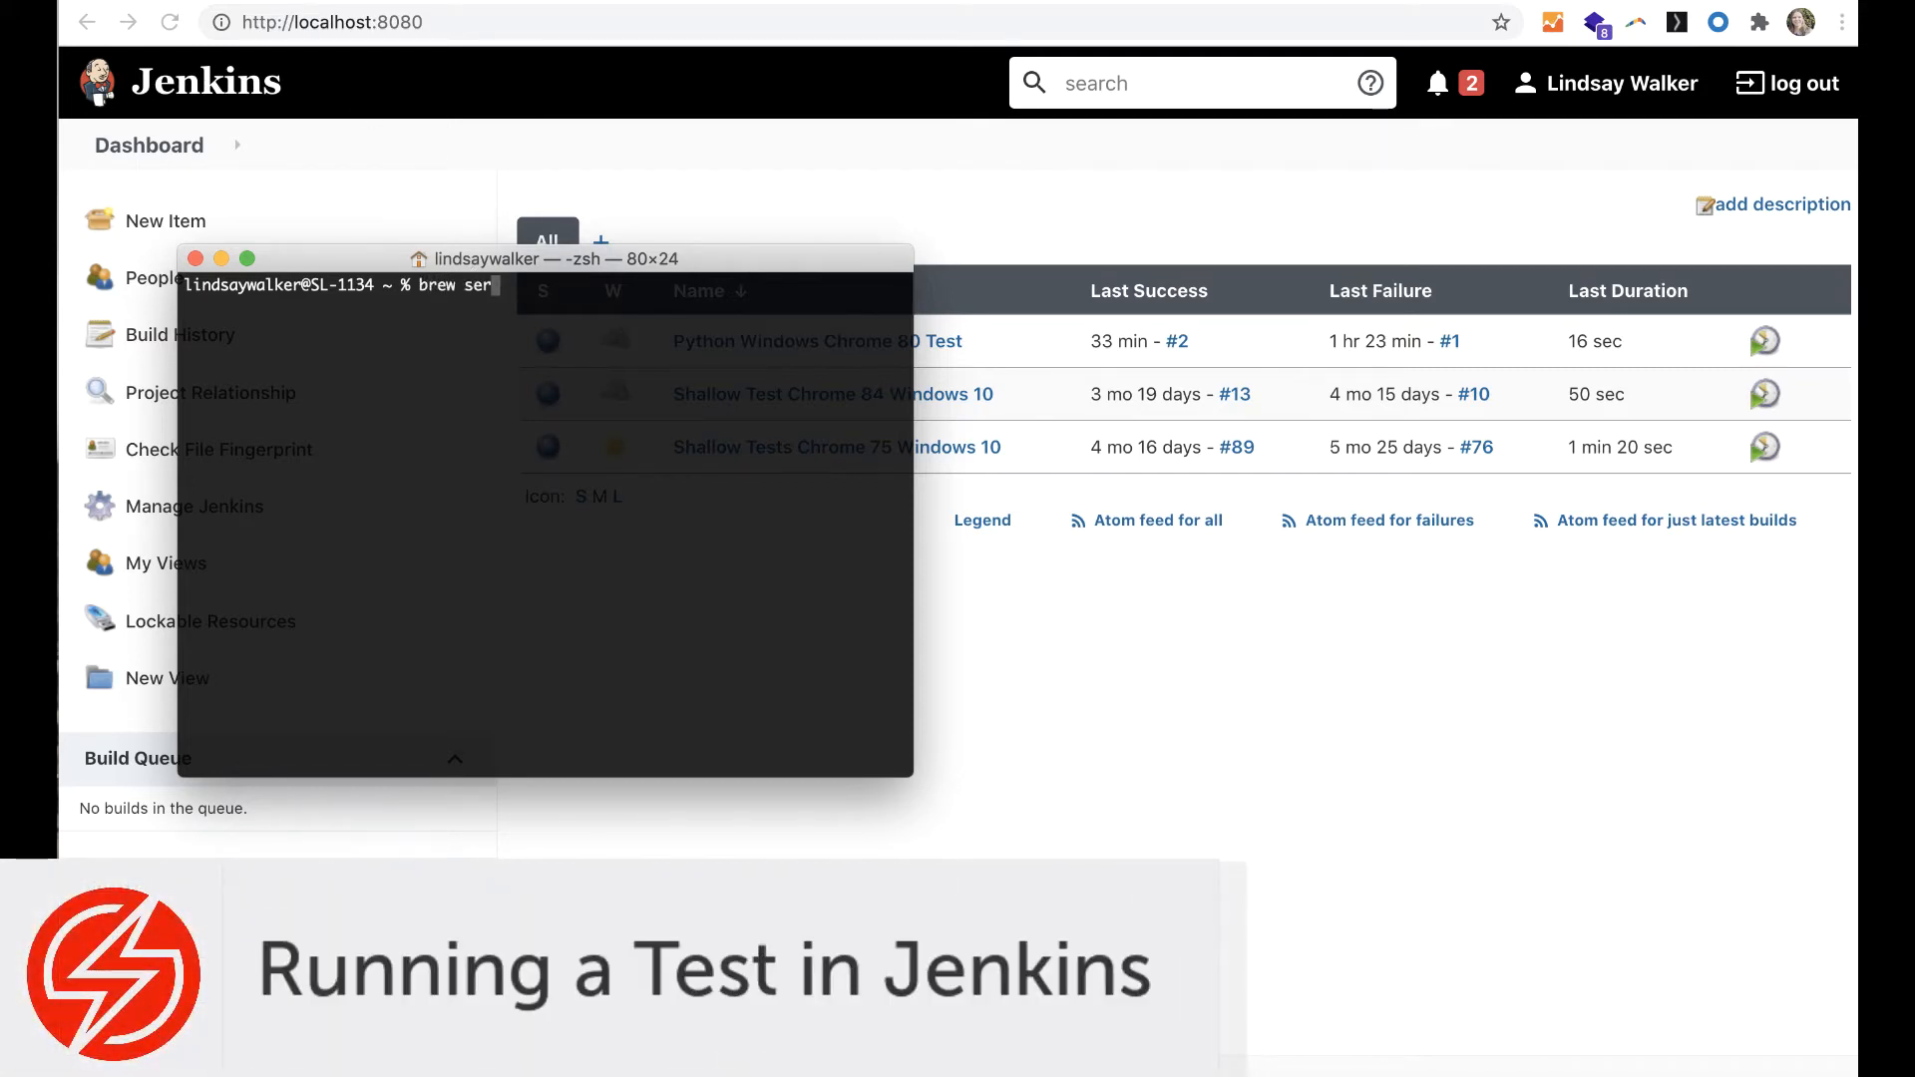
type("vices start je")
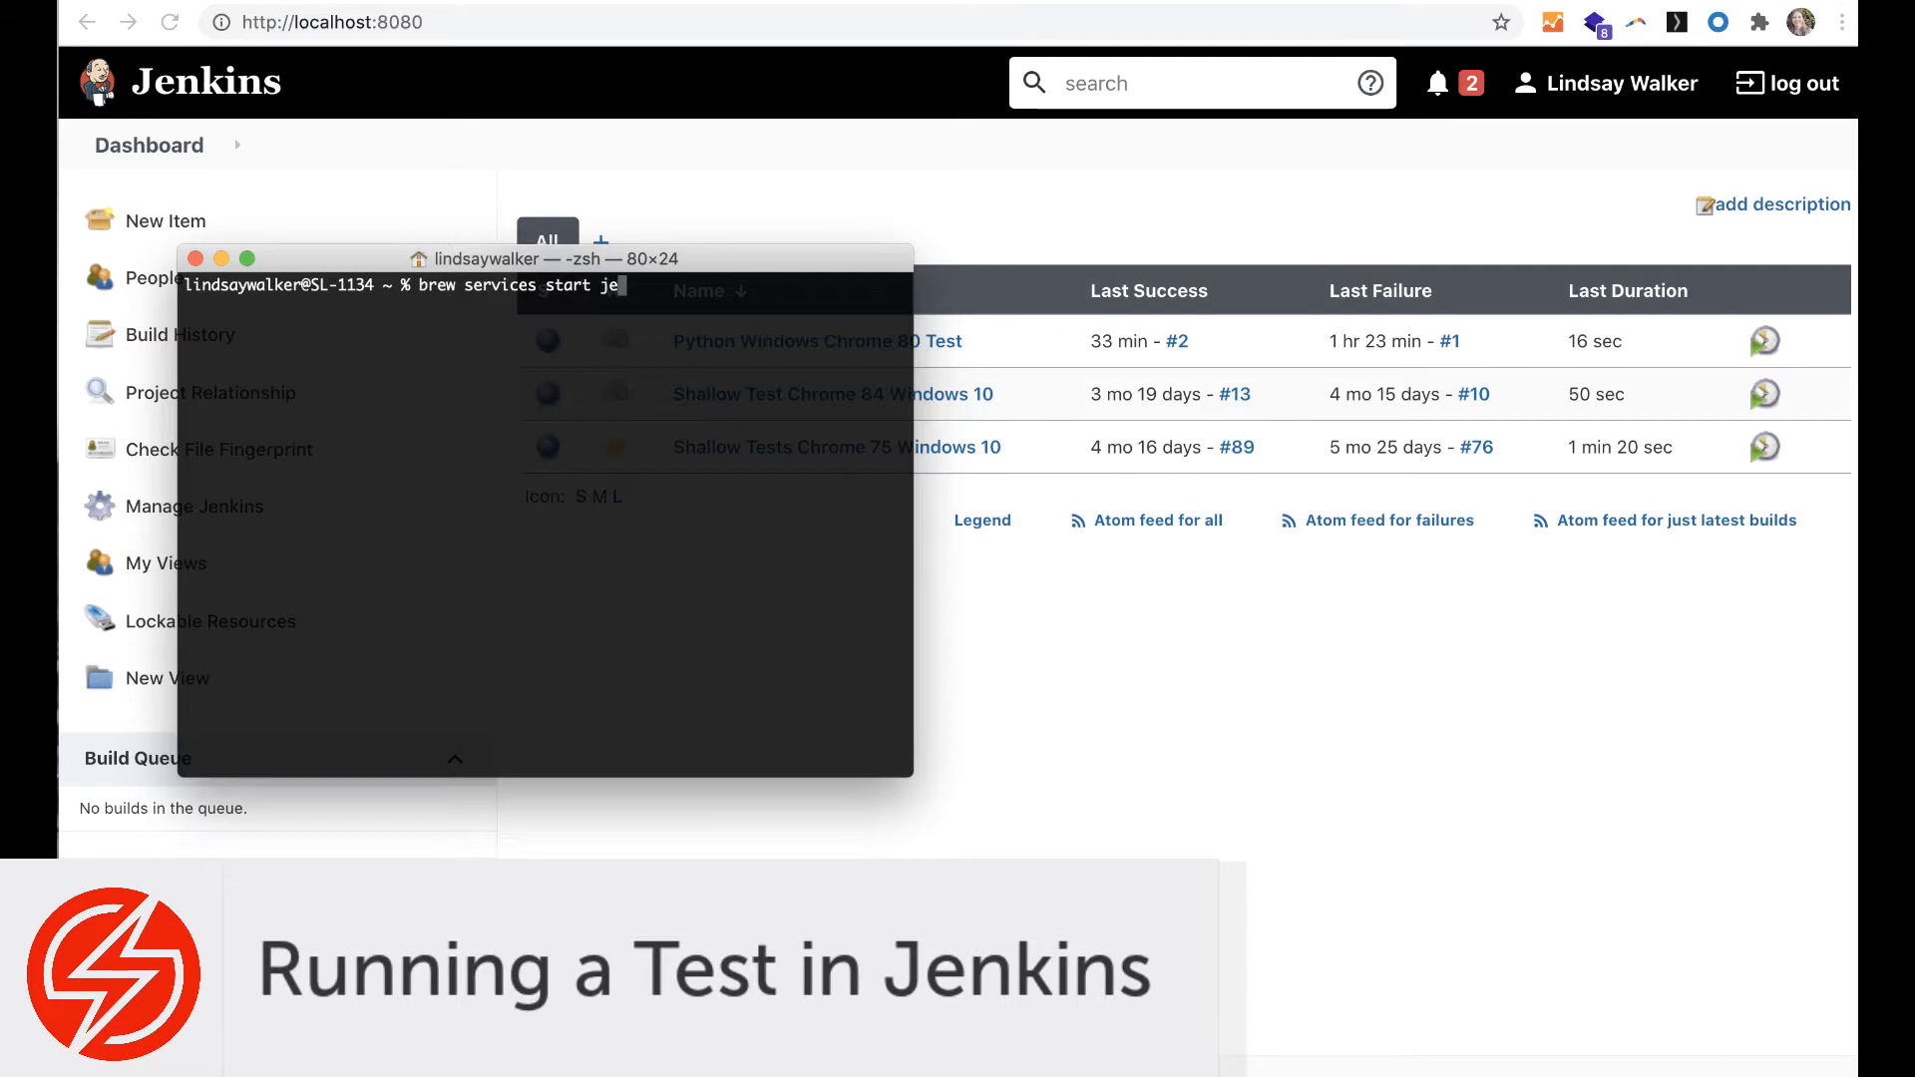
key("Return")
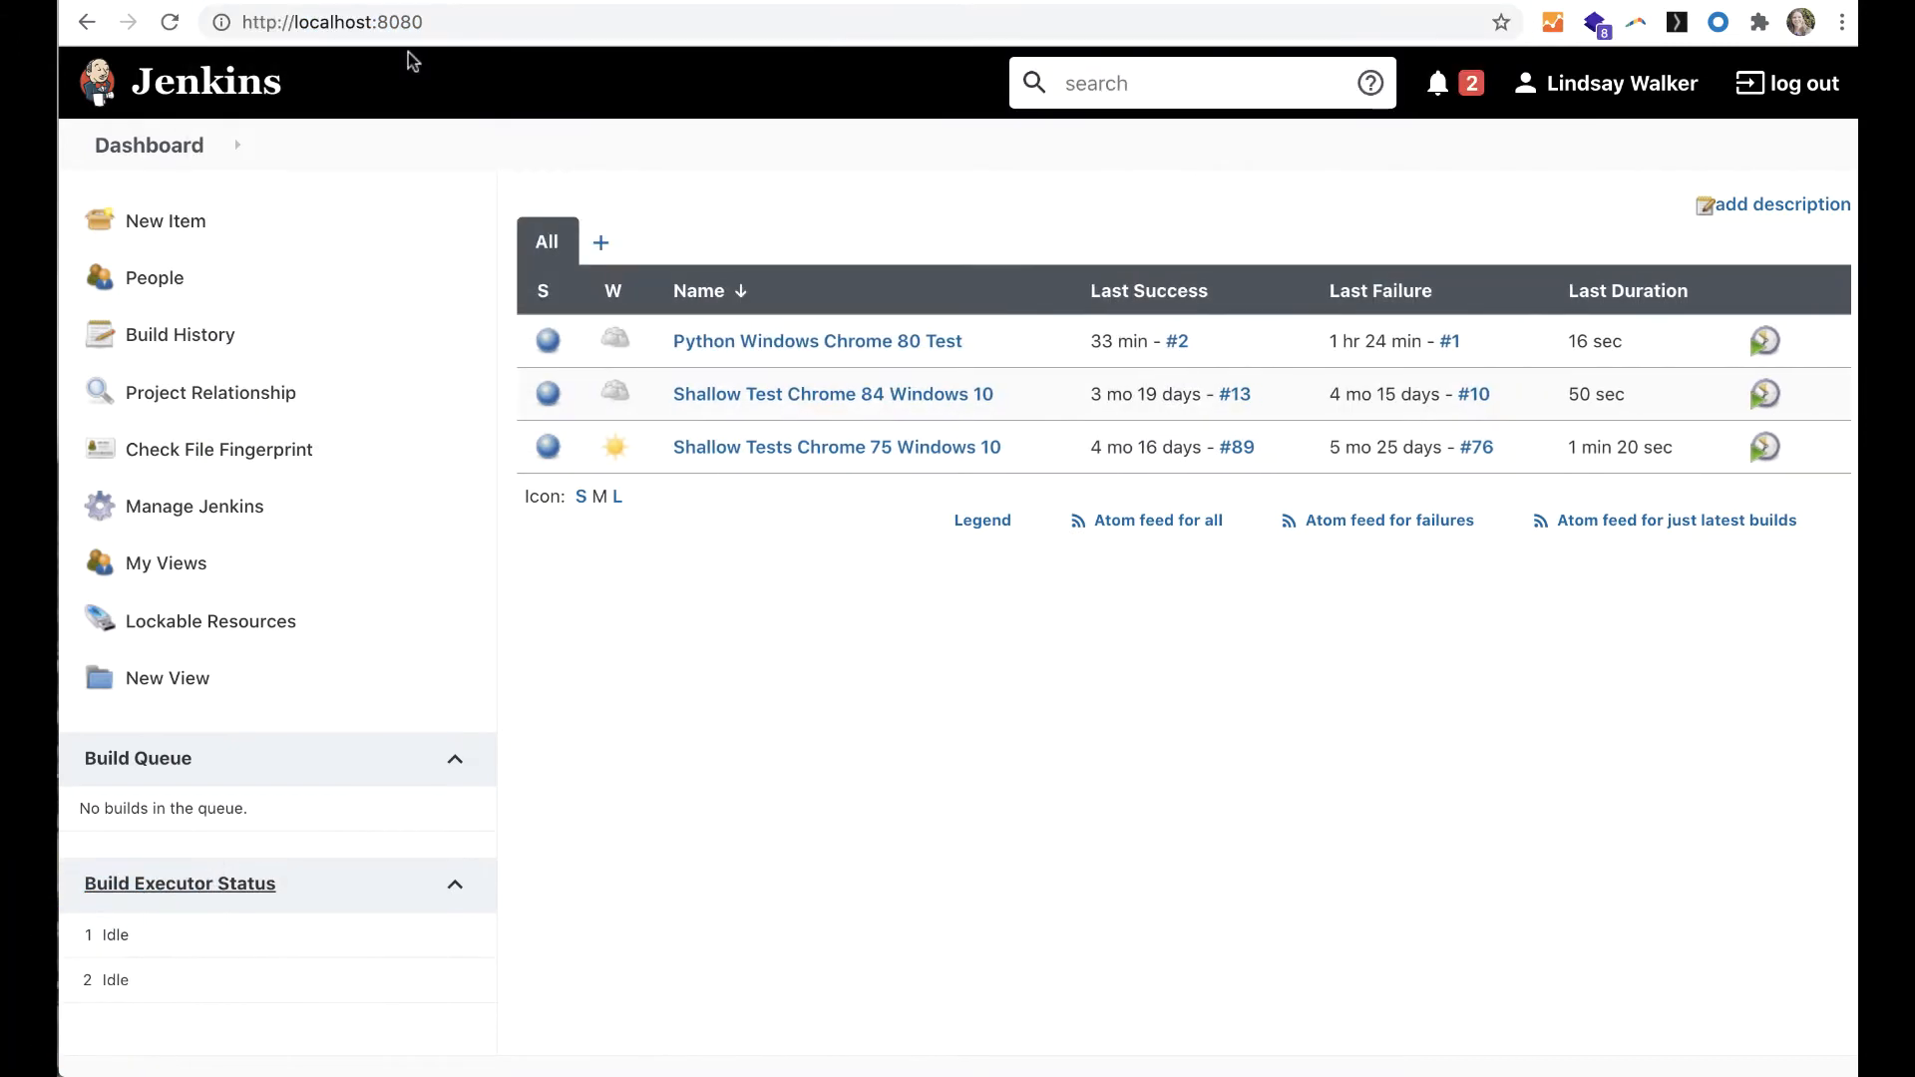
mouse_move(1057, 170)
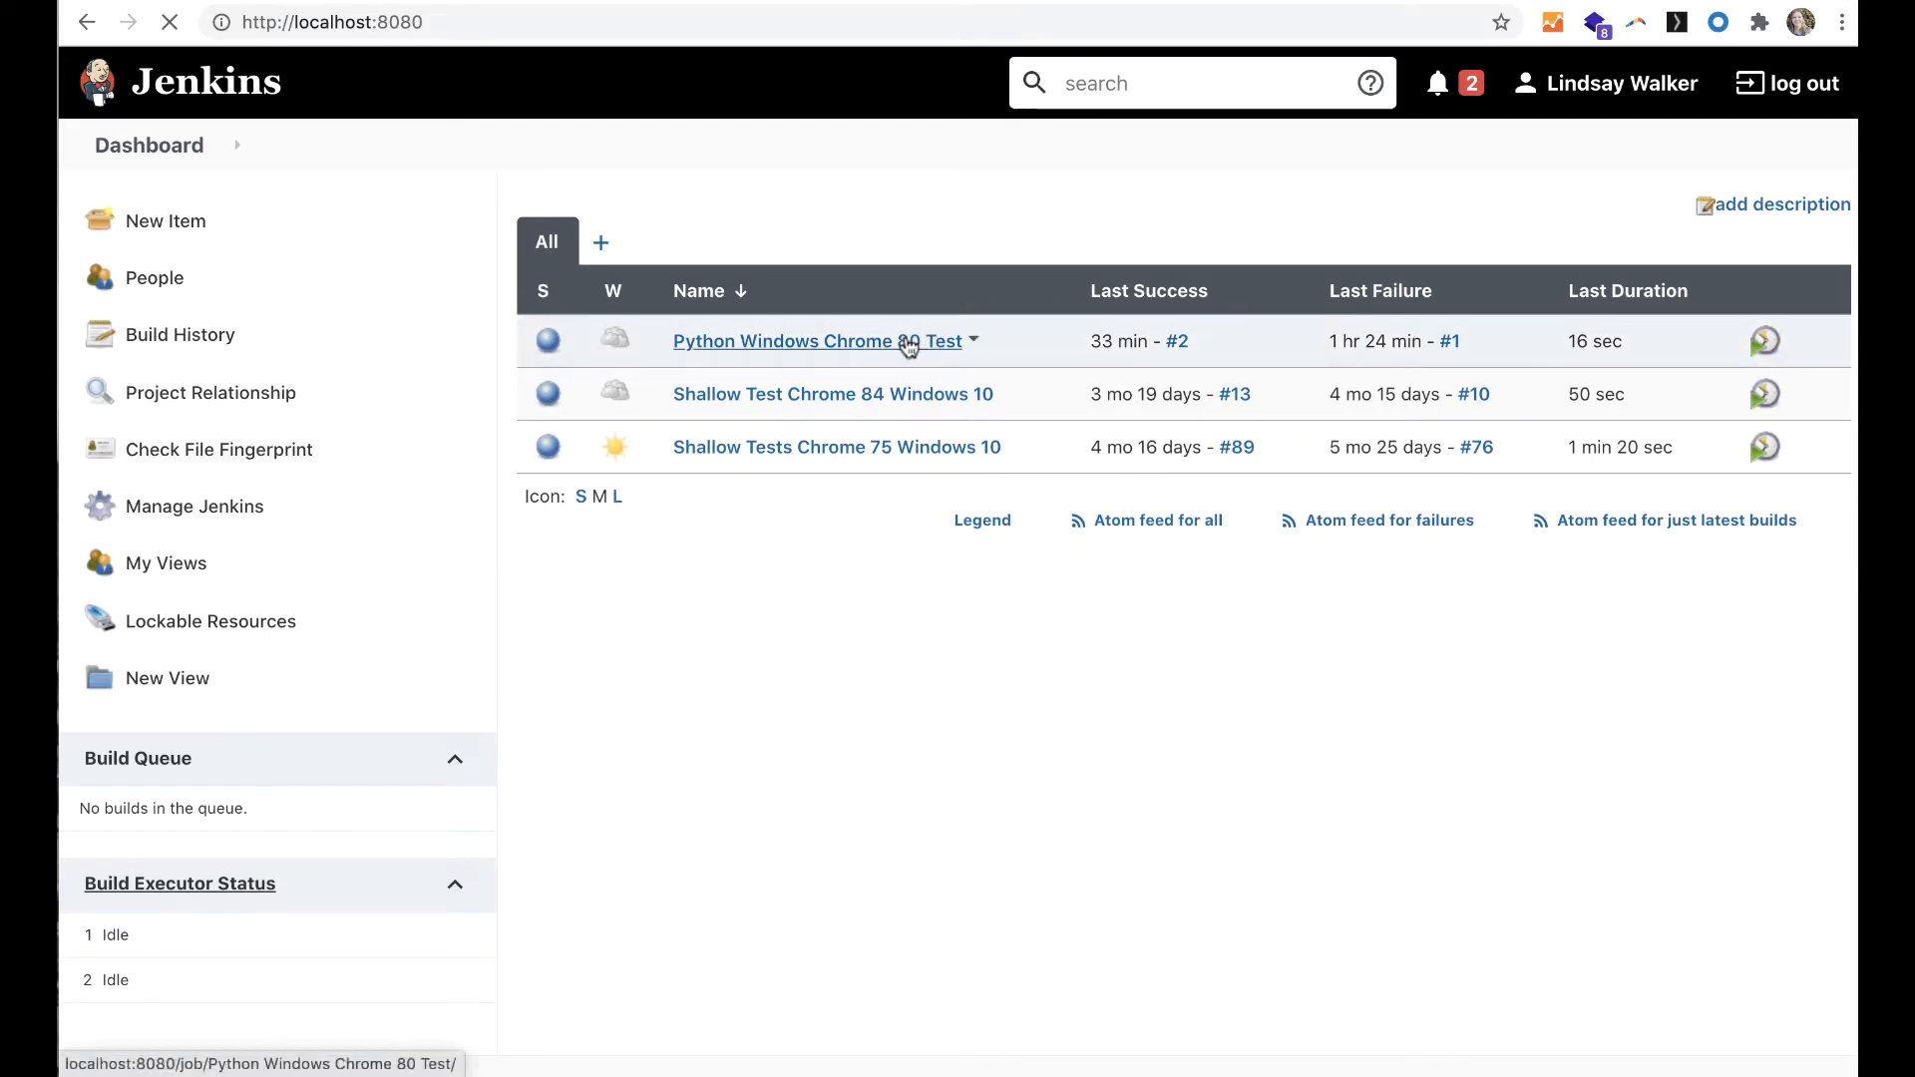
Open the 'Python Windows Chrome 80 Test' job from the Jenkins dashboard.
left_click(812, 341)
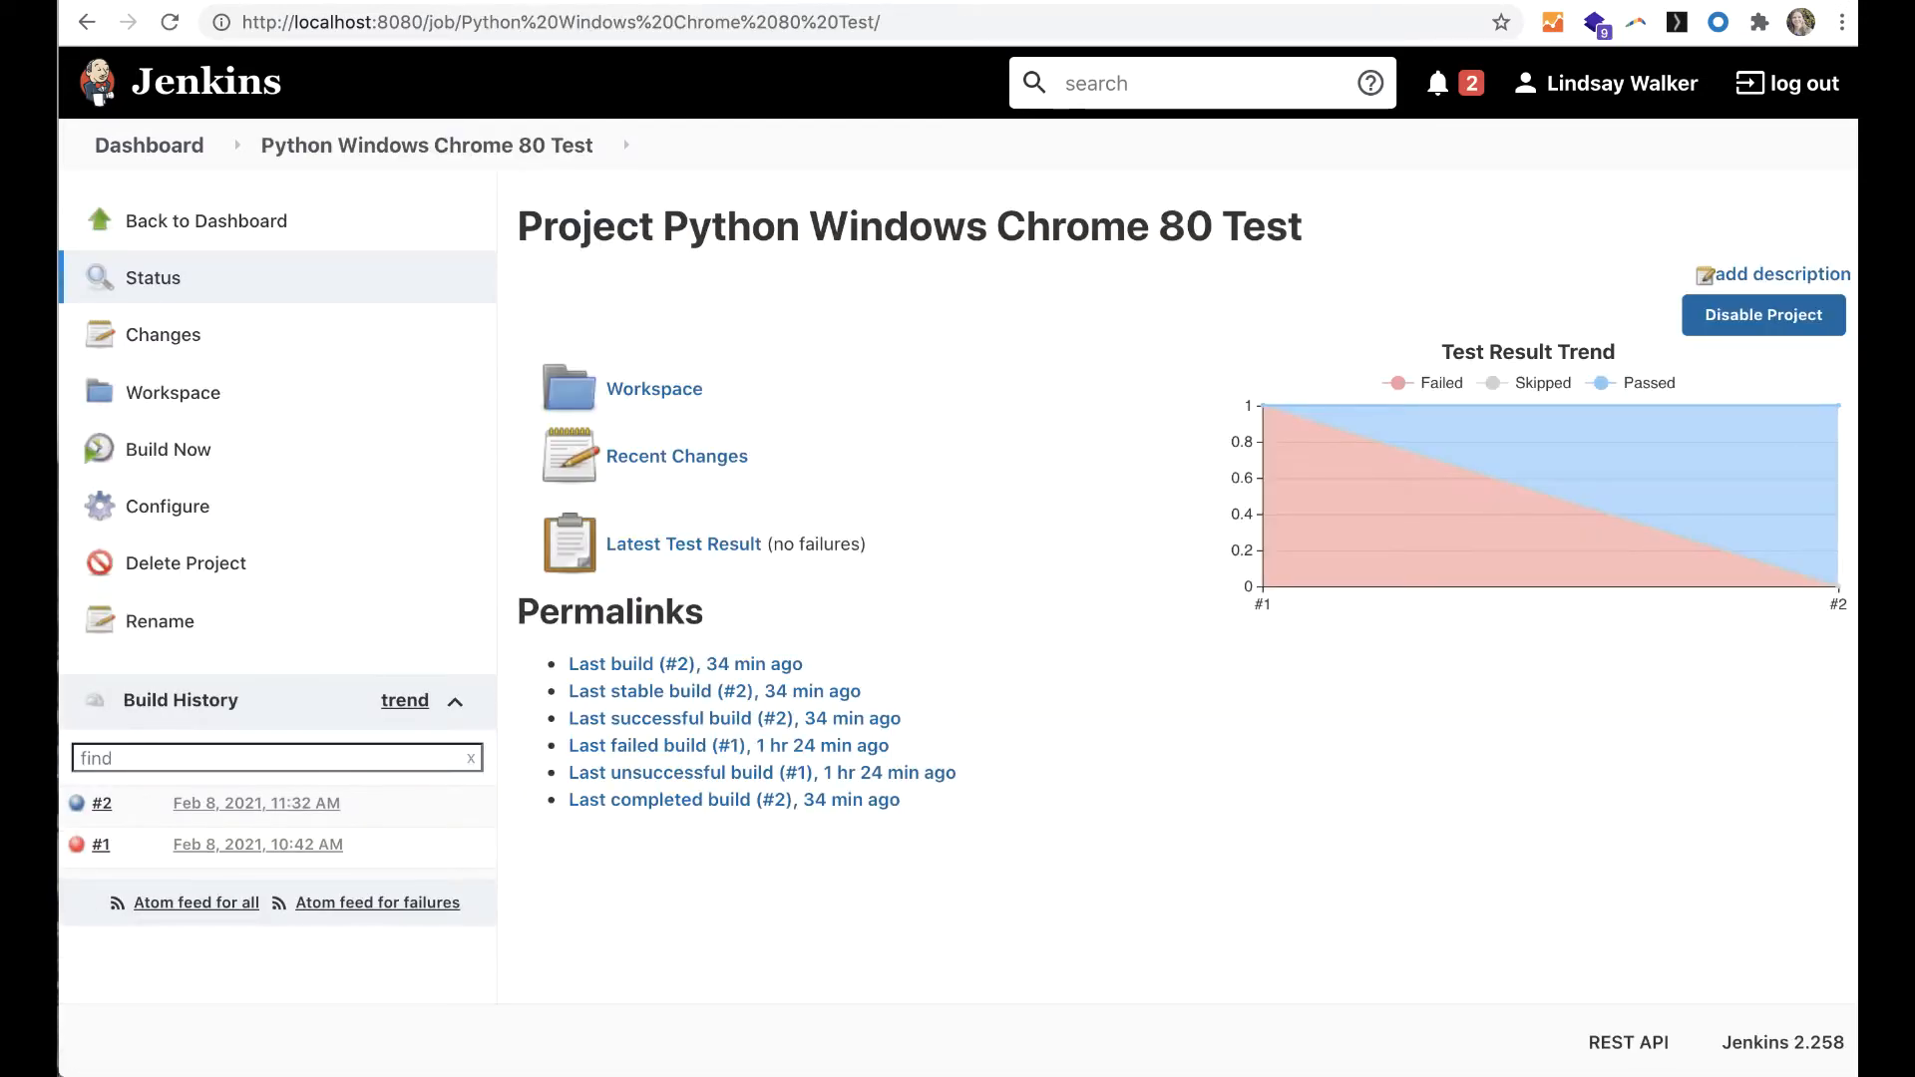
mouse_move(1596, 439)
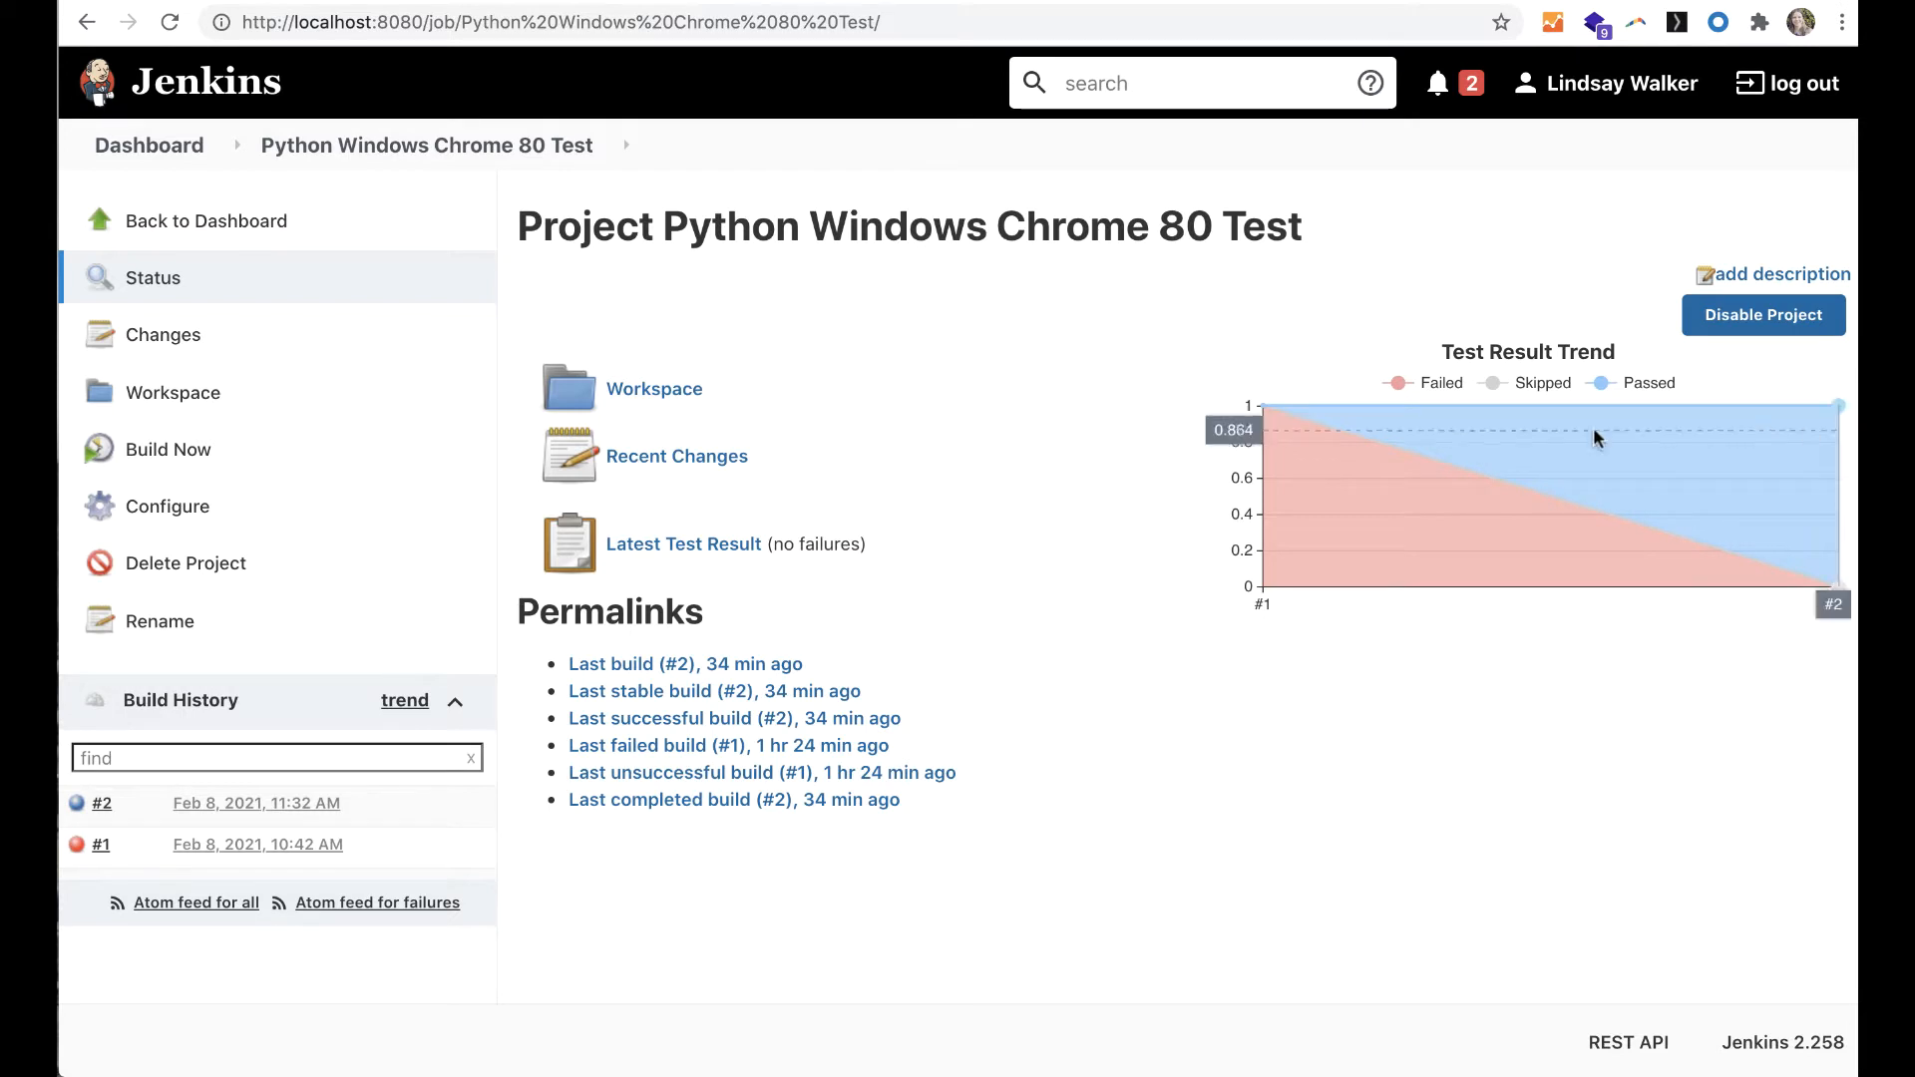
mouse_move(167, 449)
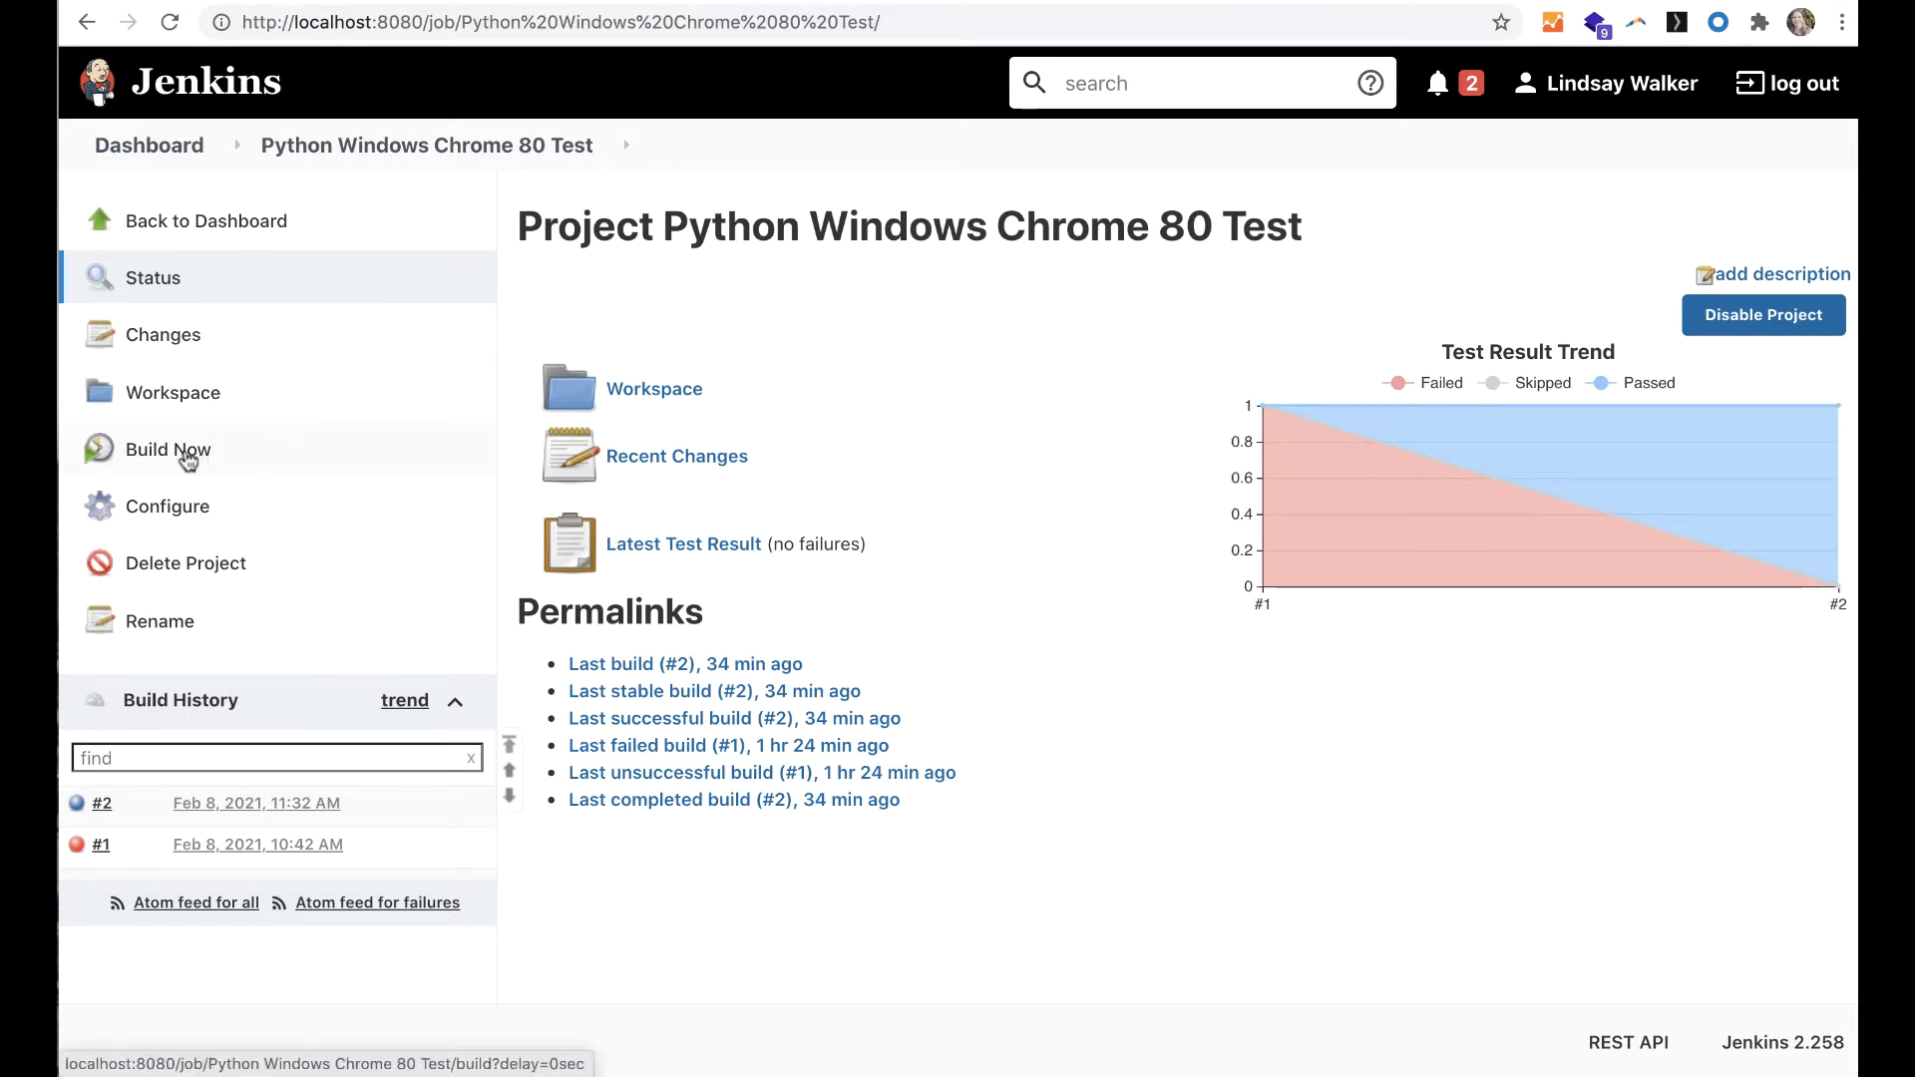
Start build #3 with Build Now and view its console output showing SUCCESS.
left_click(167, 449)
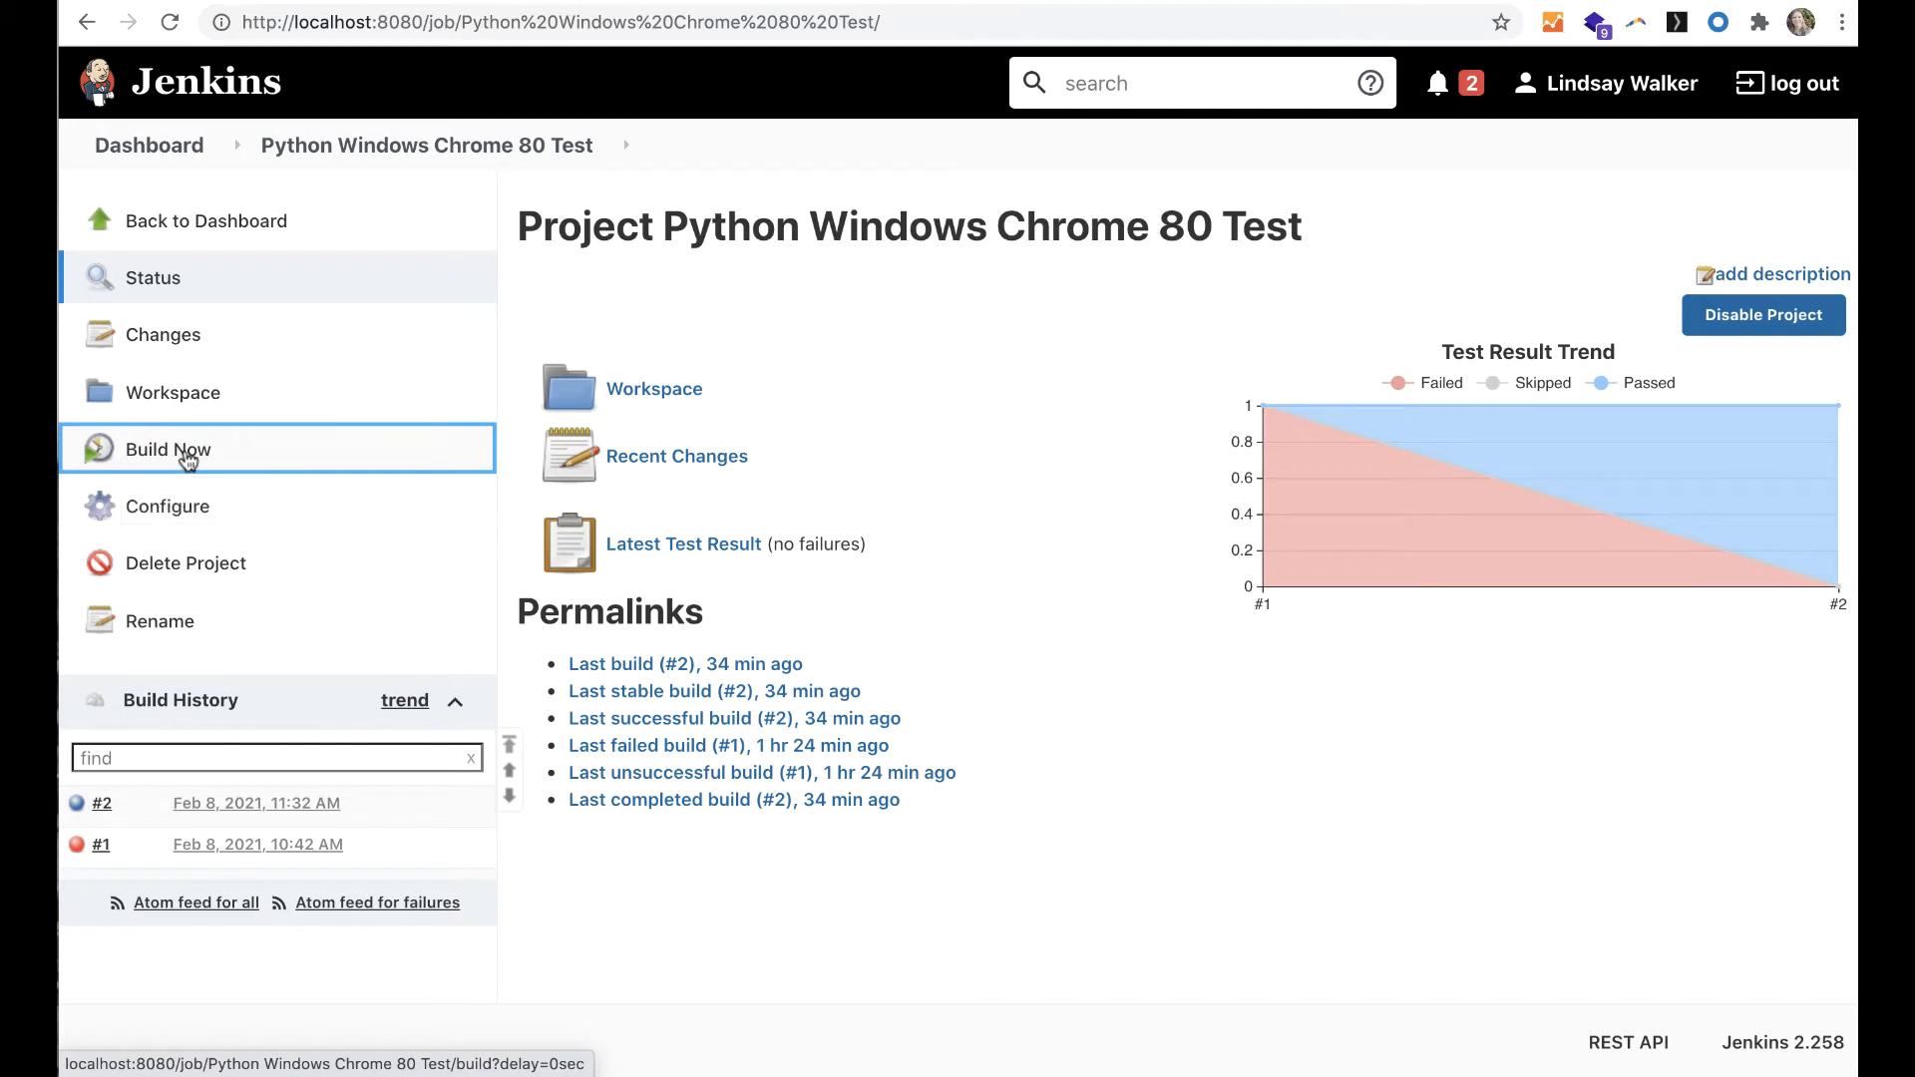
left_click(167, 448)
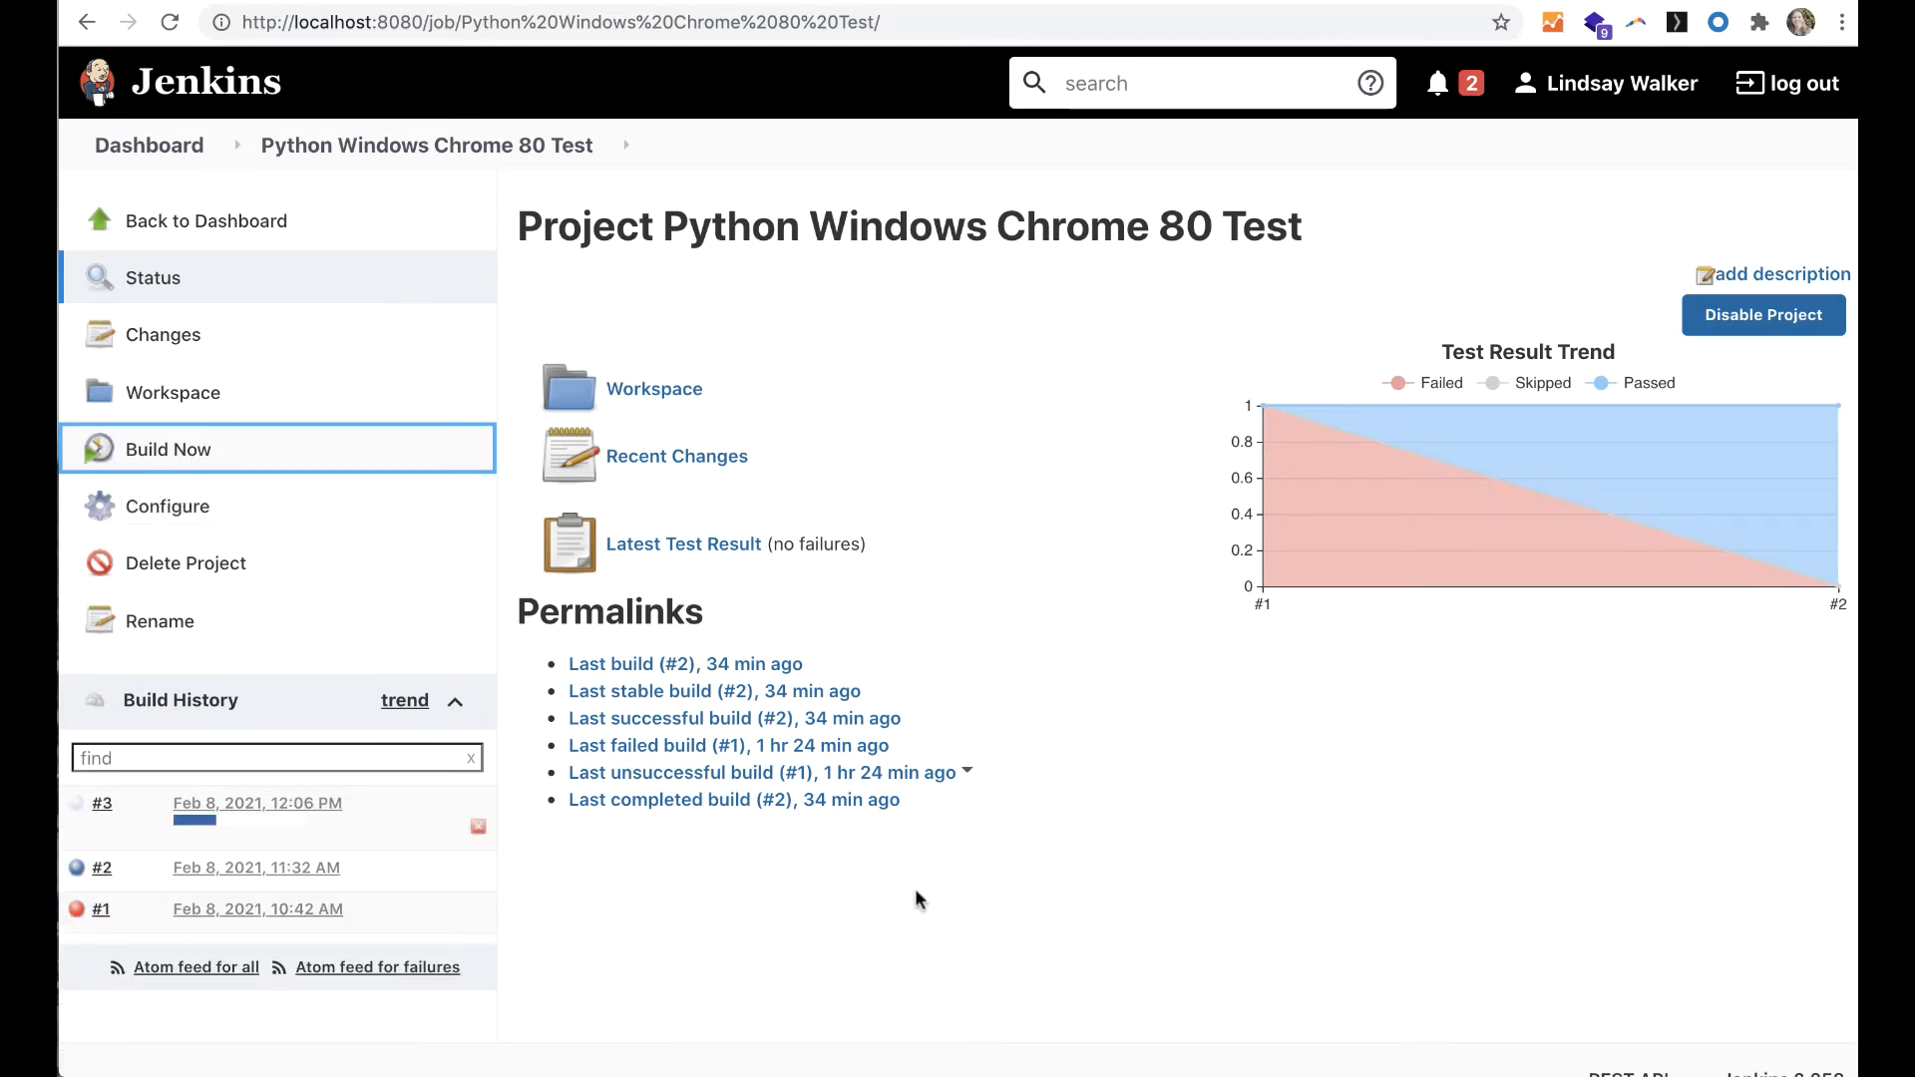
left_click(269, 758)
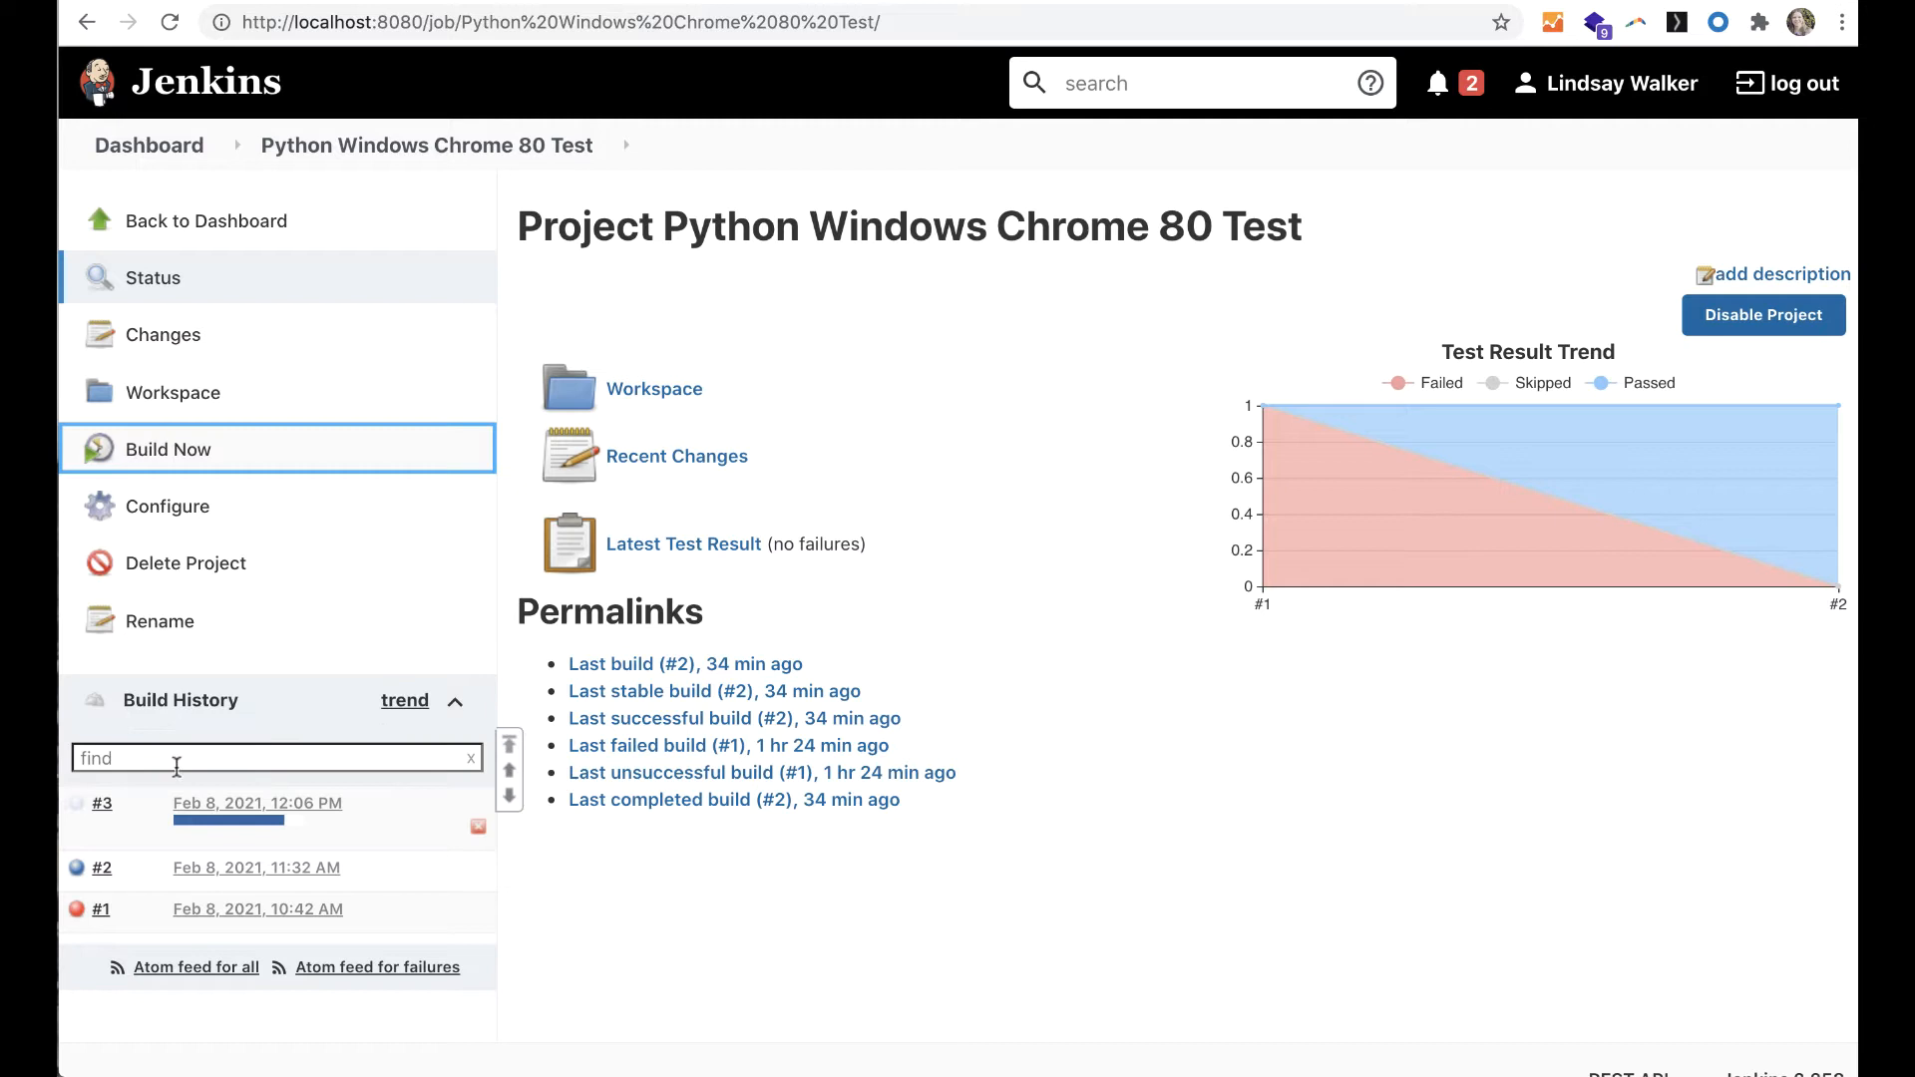
left_click(101, 802)
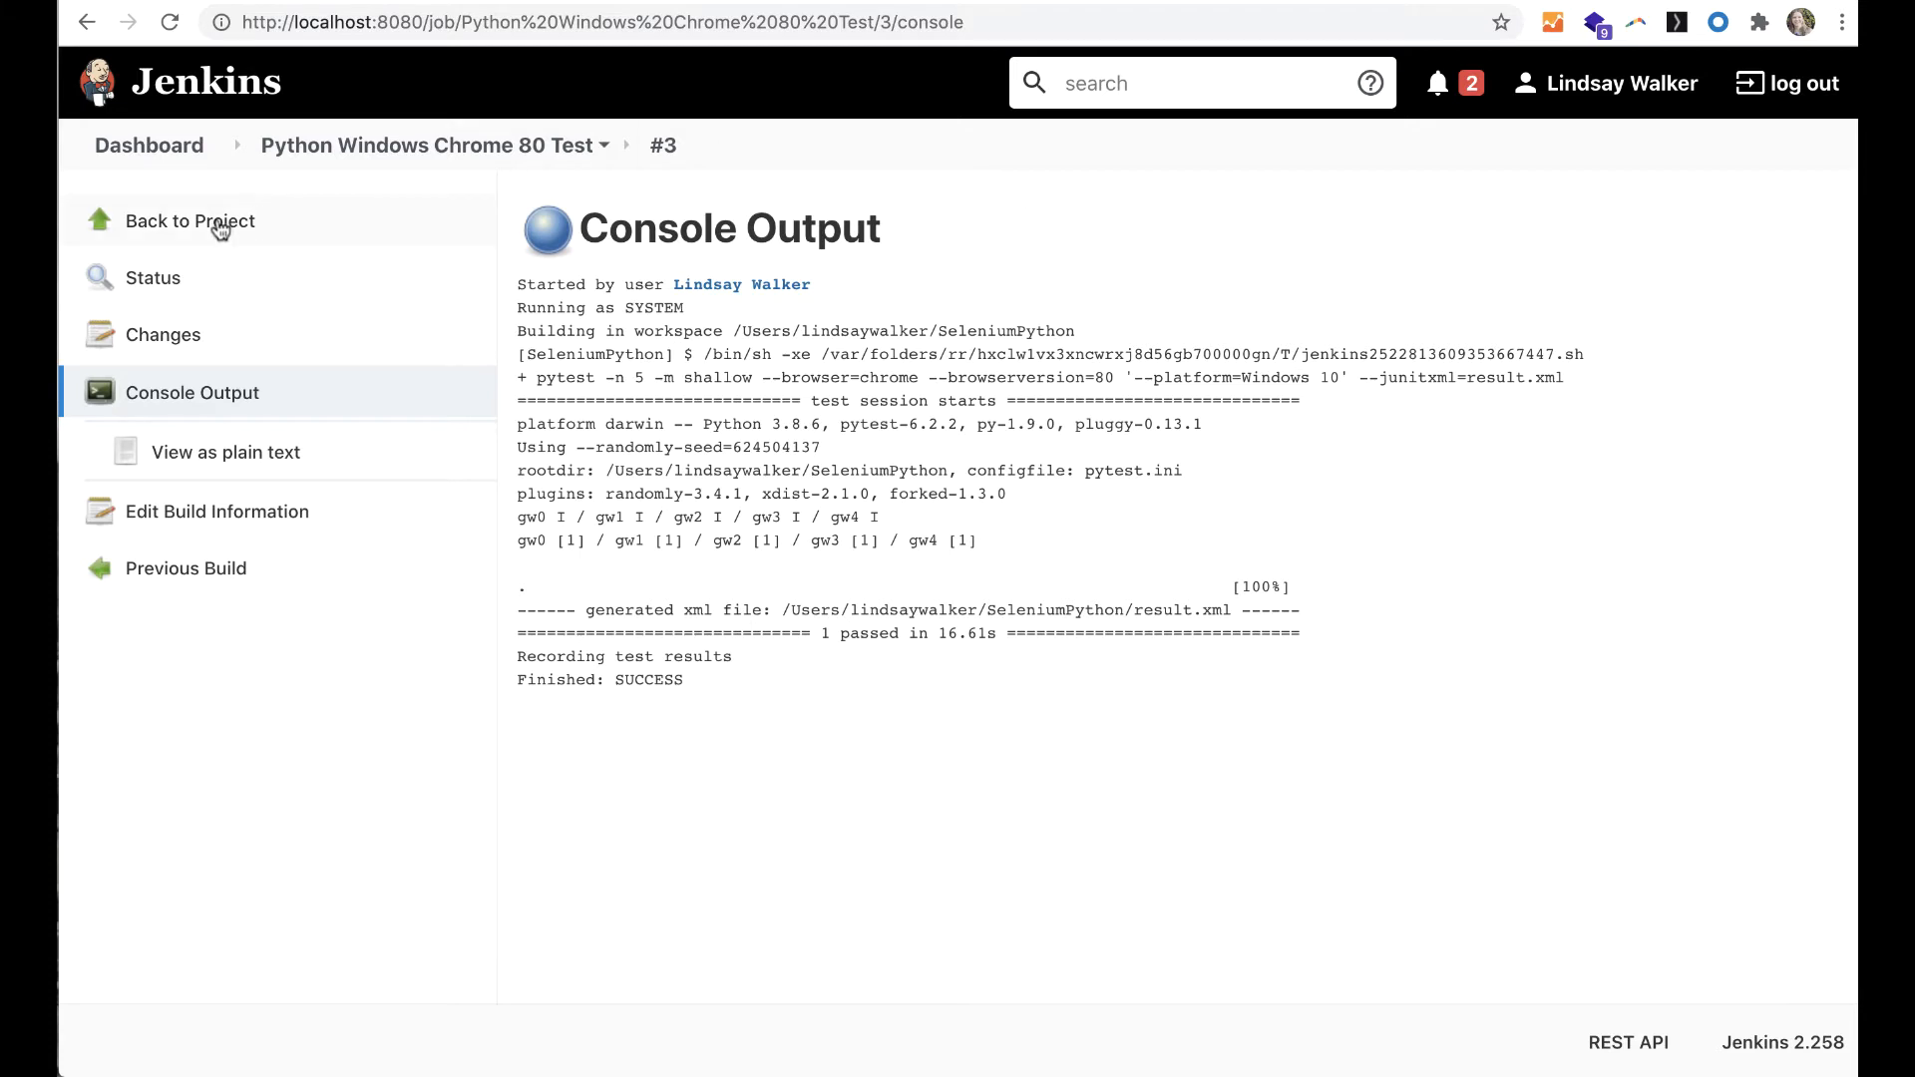
left_click(190, 221)
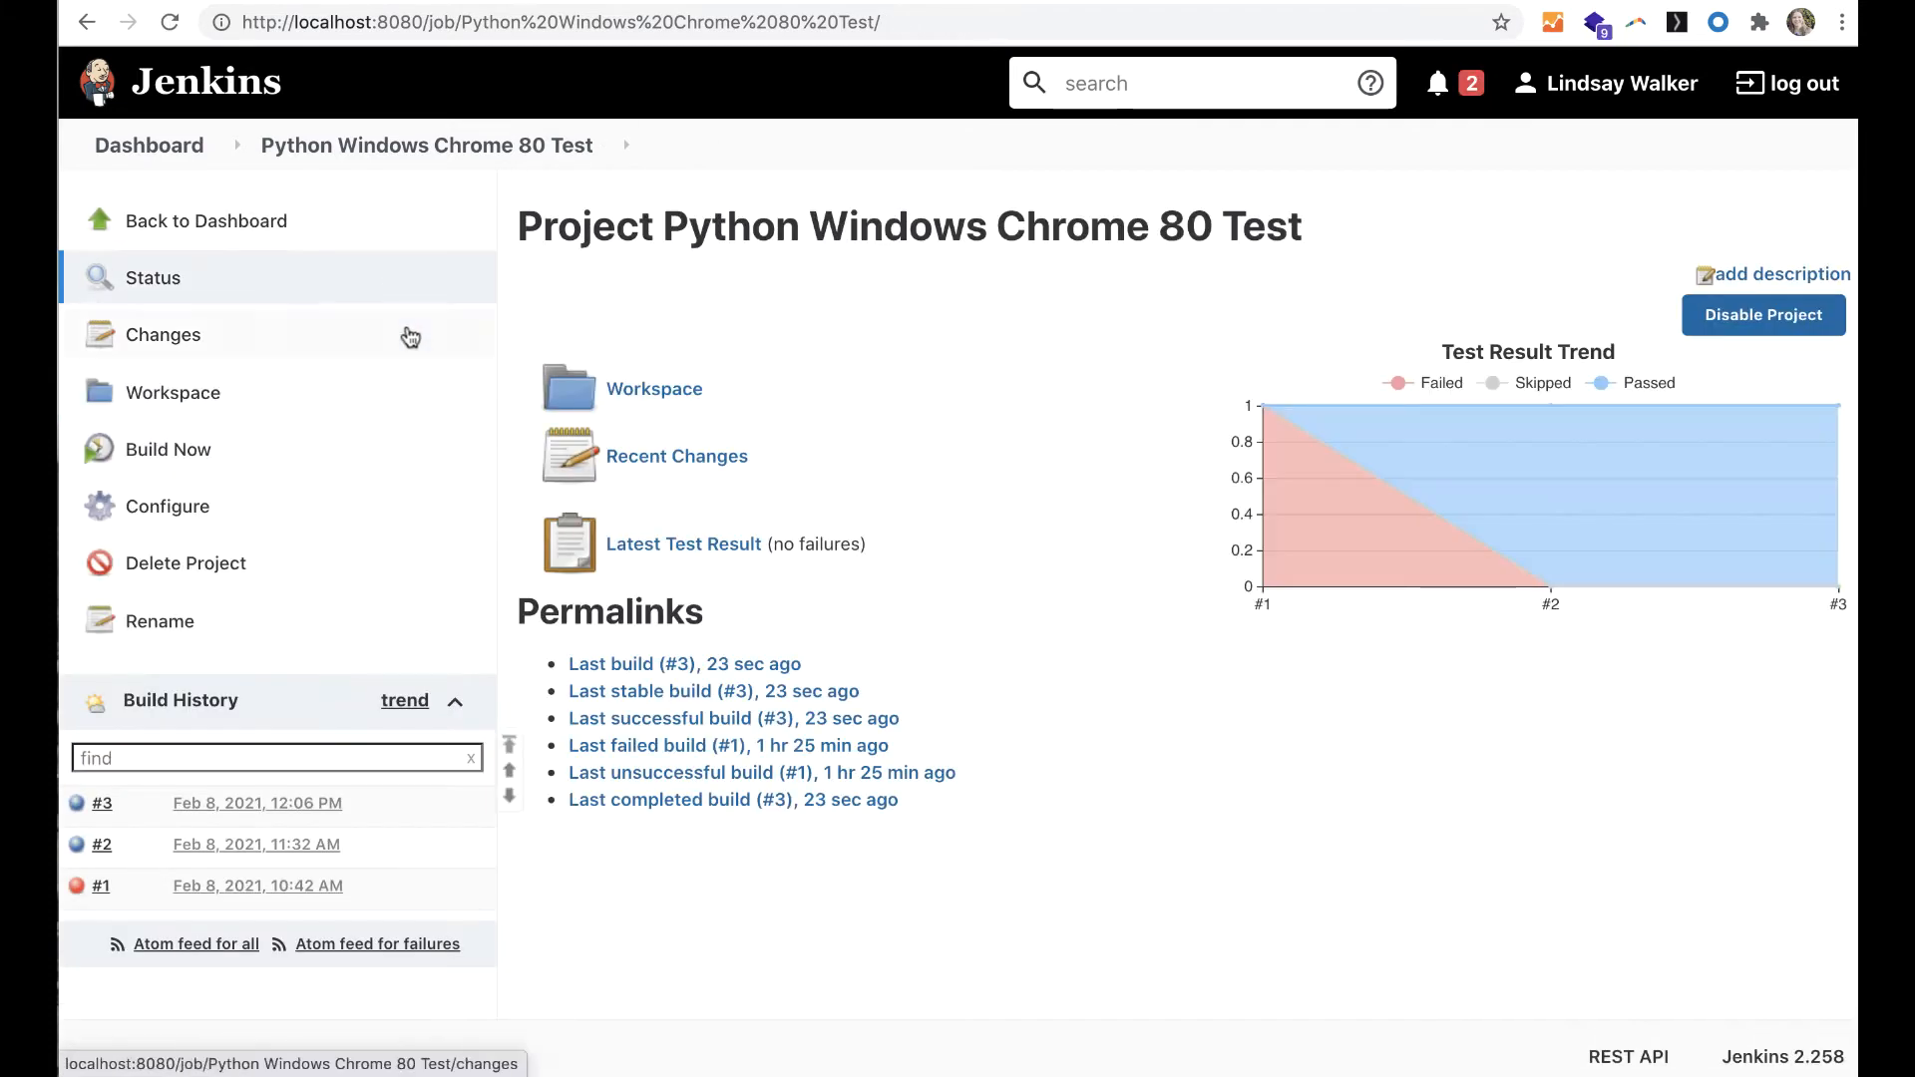
left_click(106, 804)
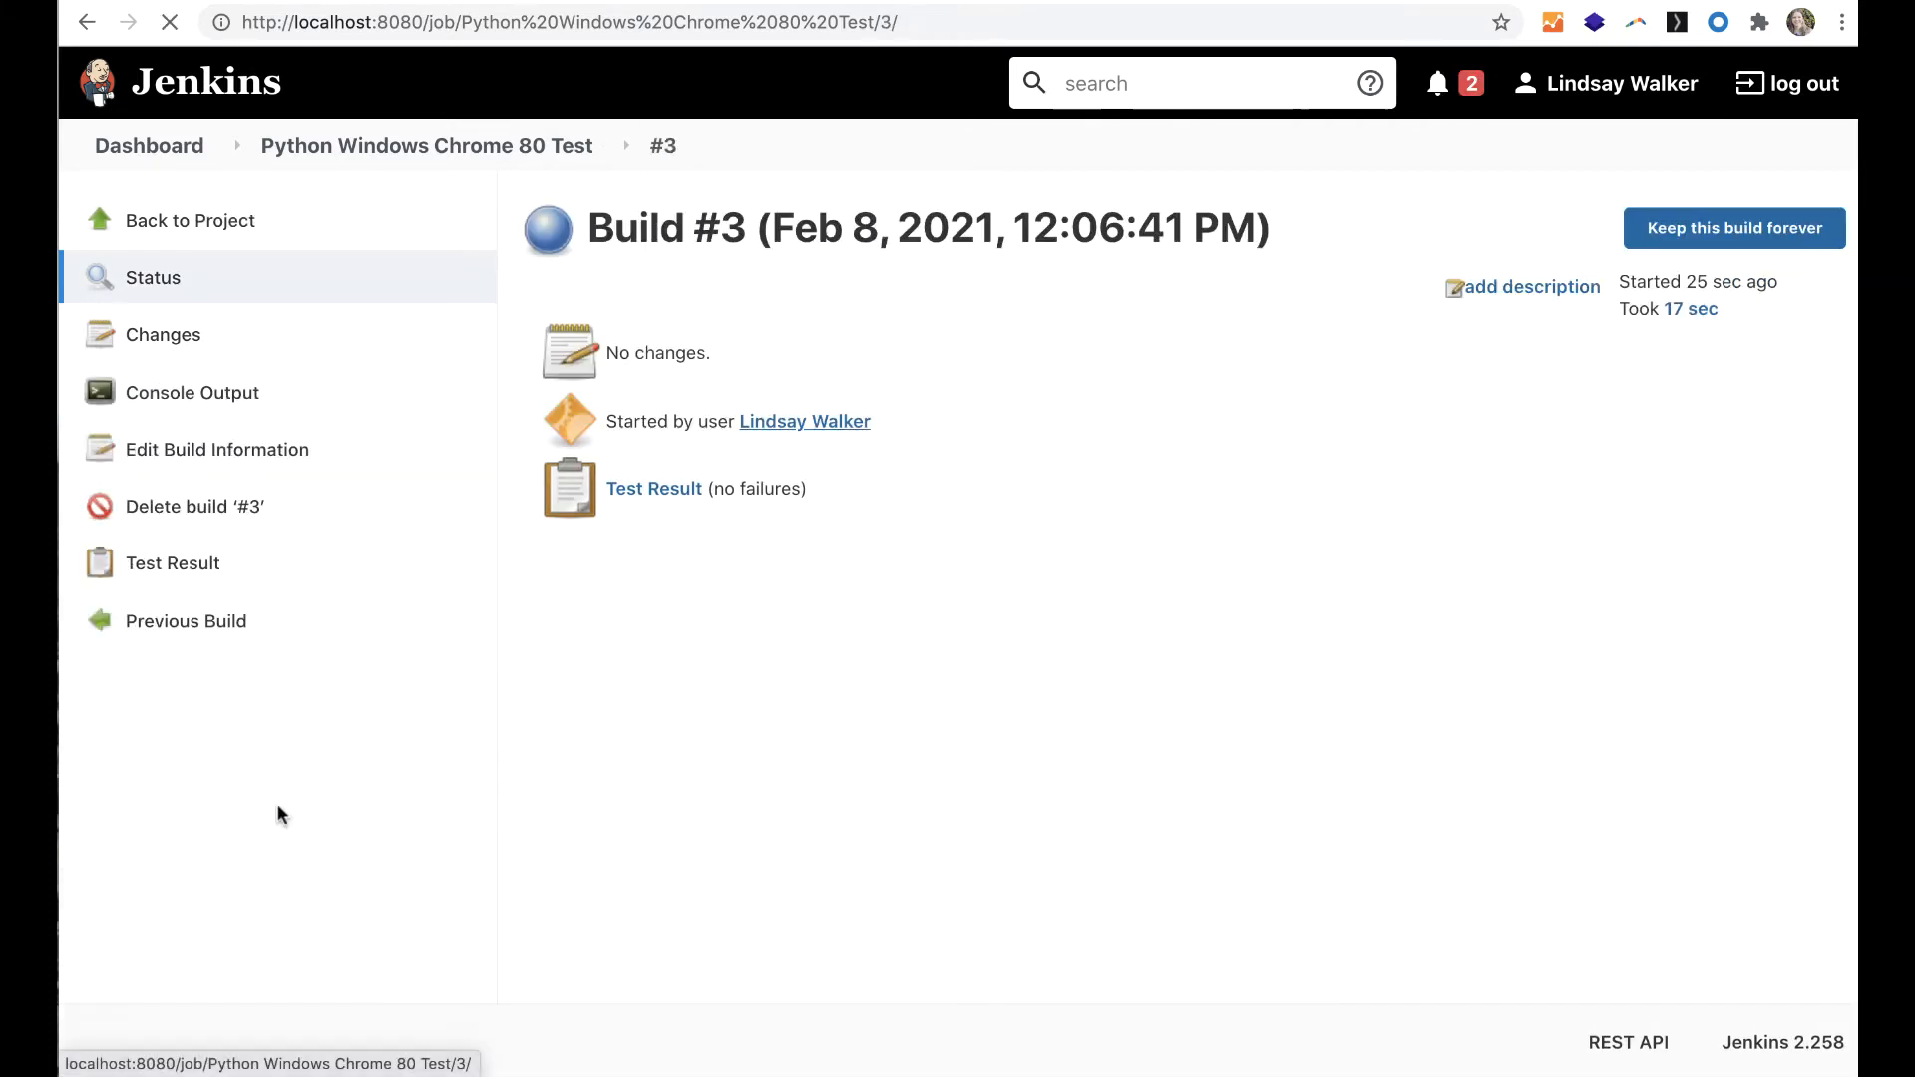
mouse_move(303, 369)
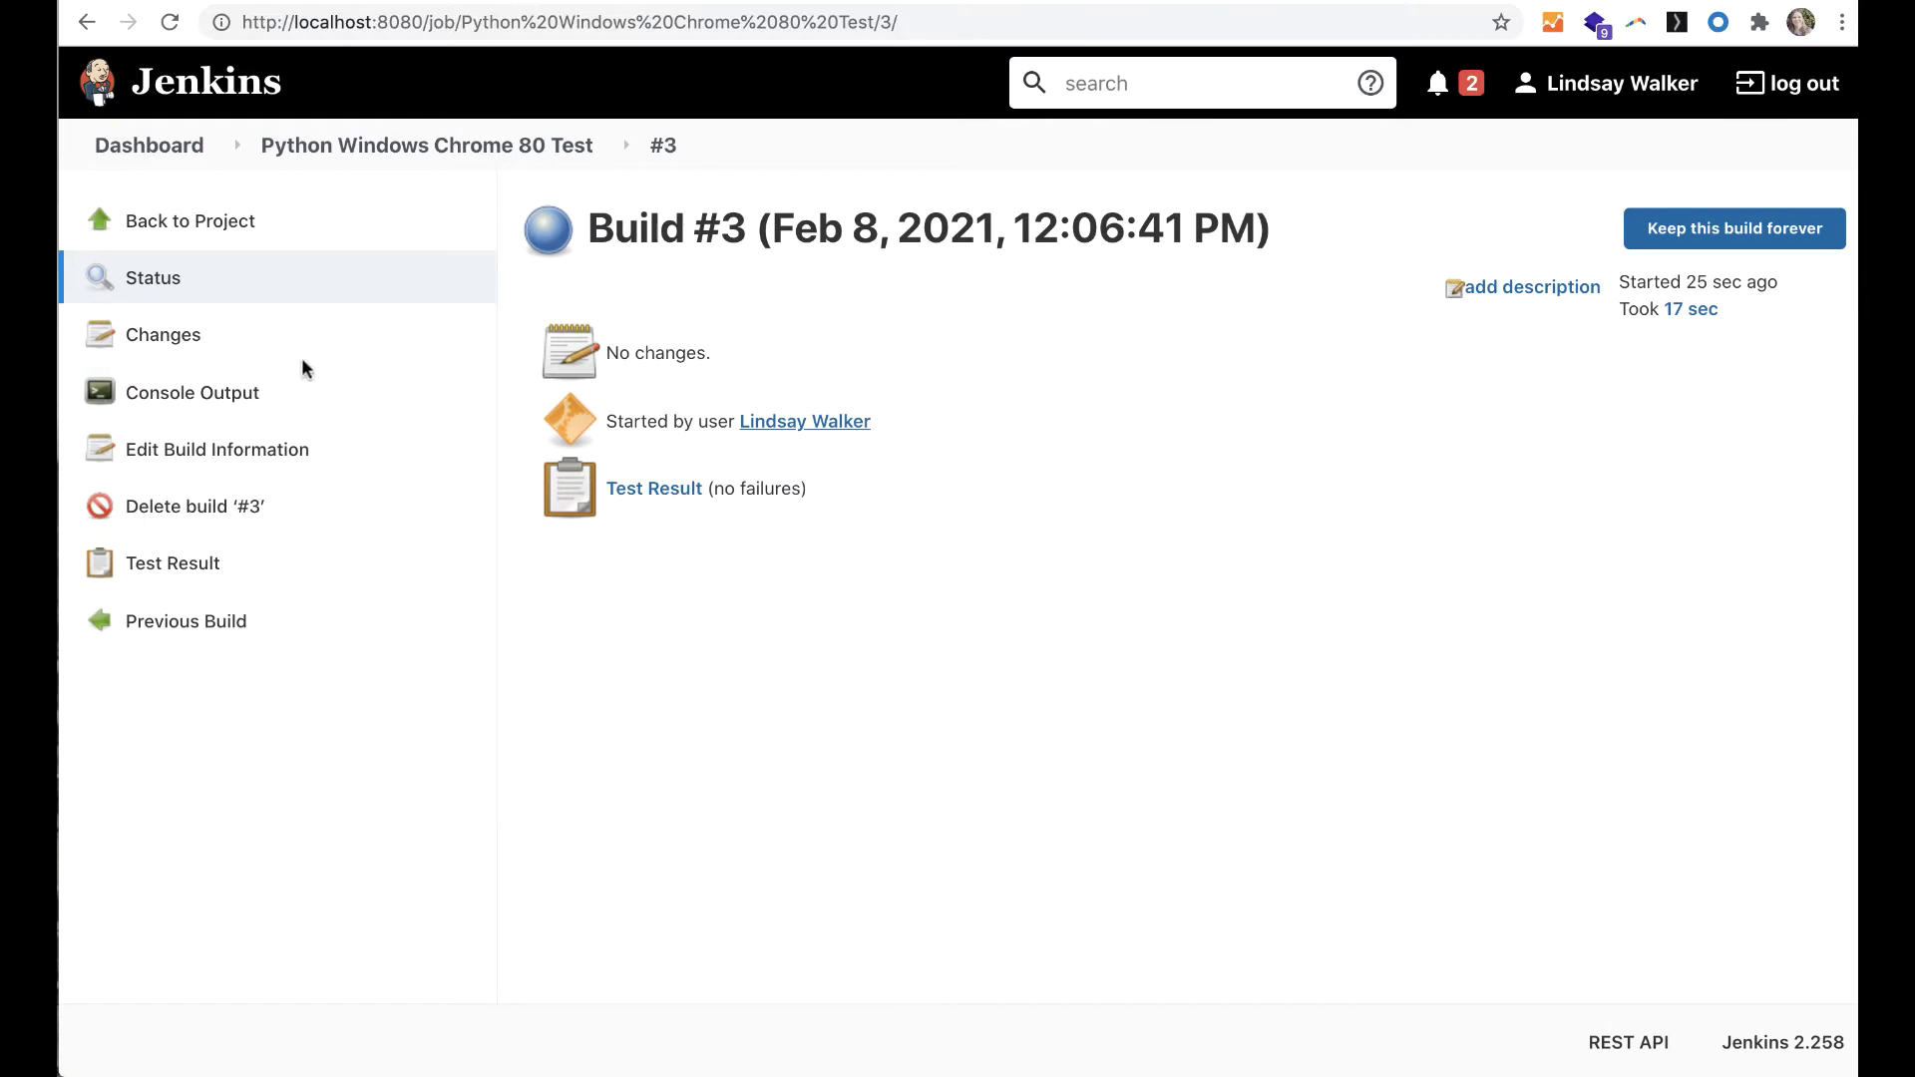
left_click(191, 393)
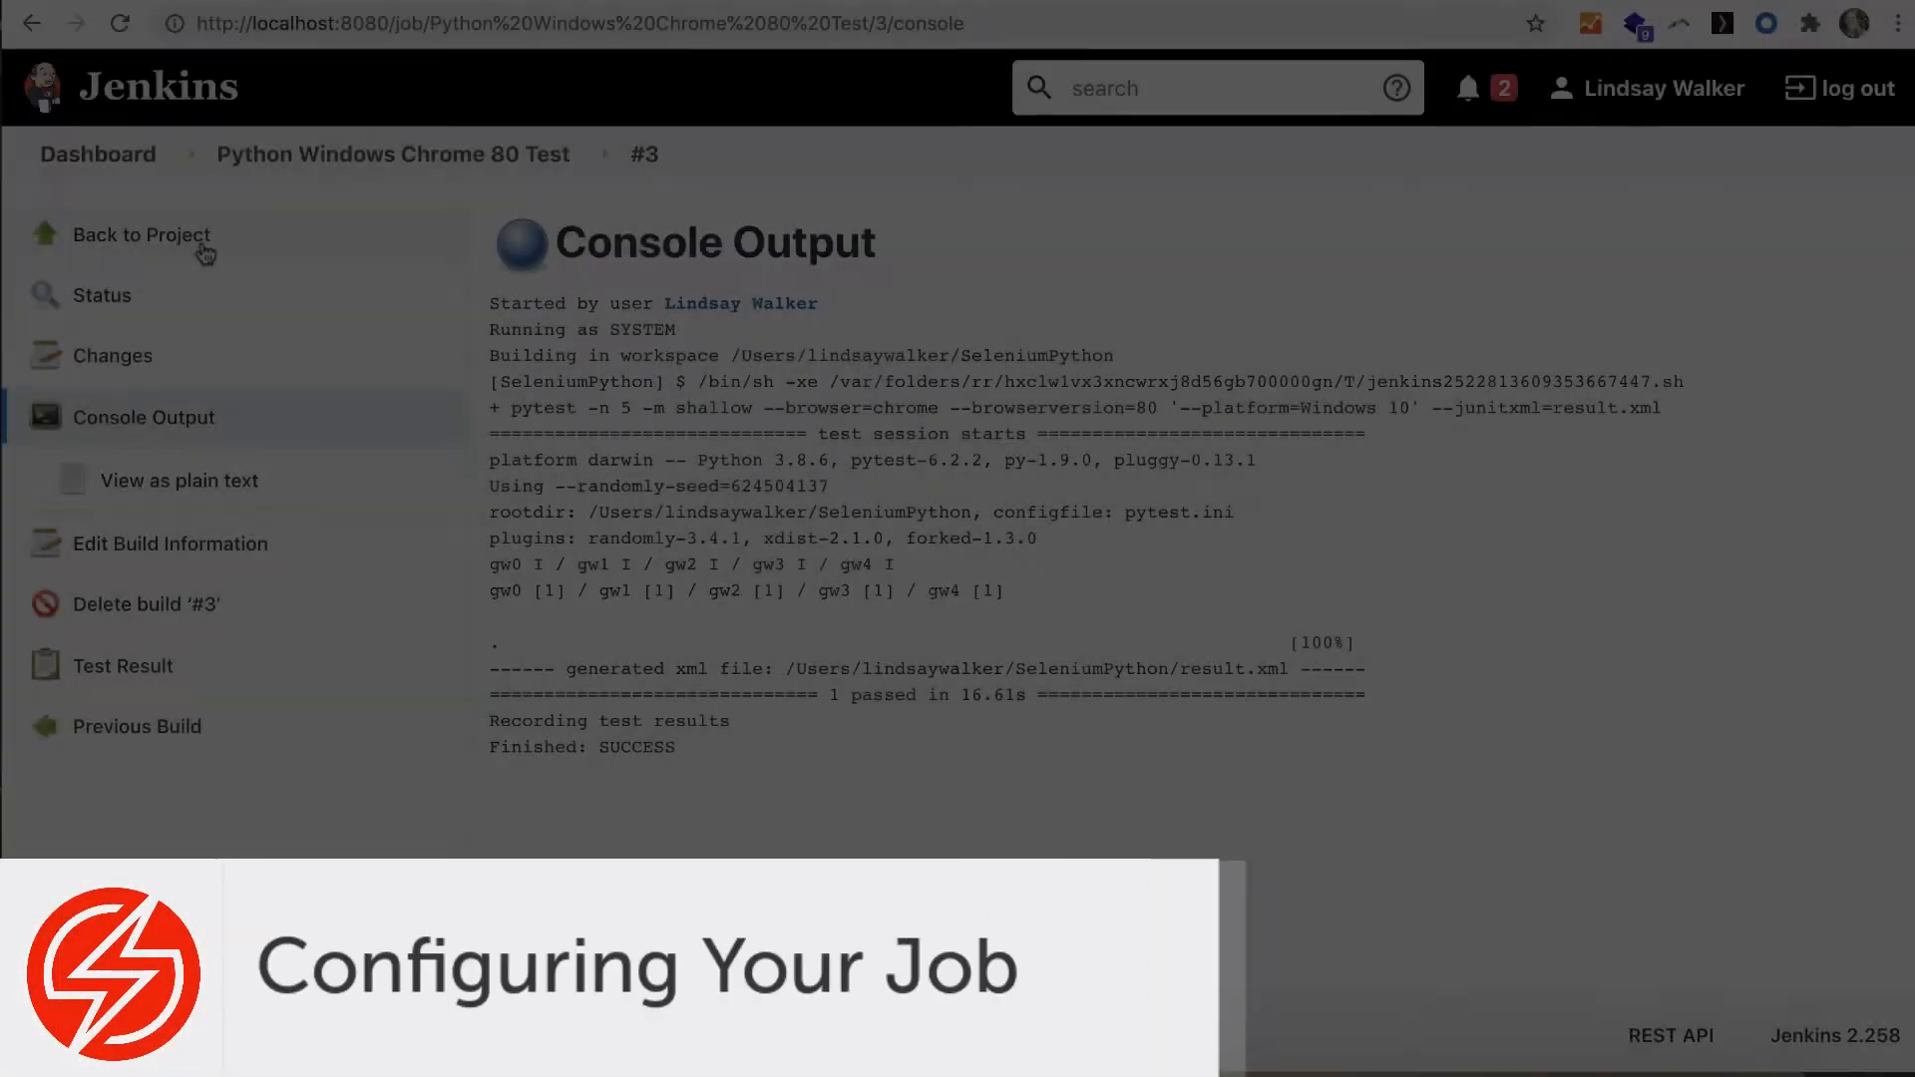
Return to the project, open its Configure page and expand the General Advanced options.
left_click(139, 235)
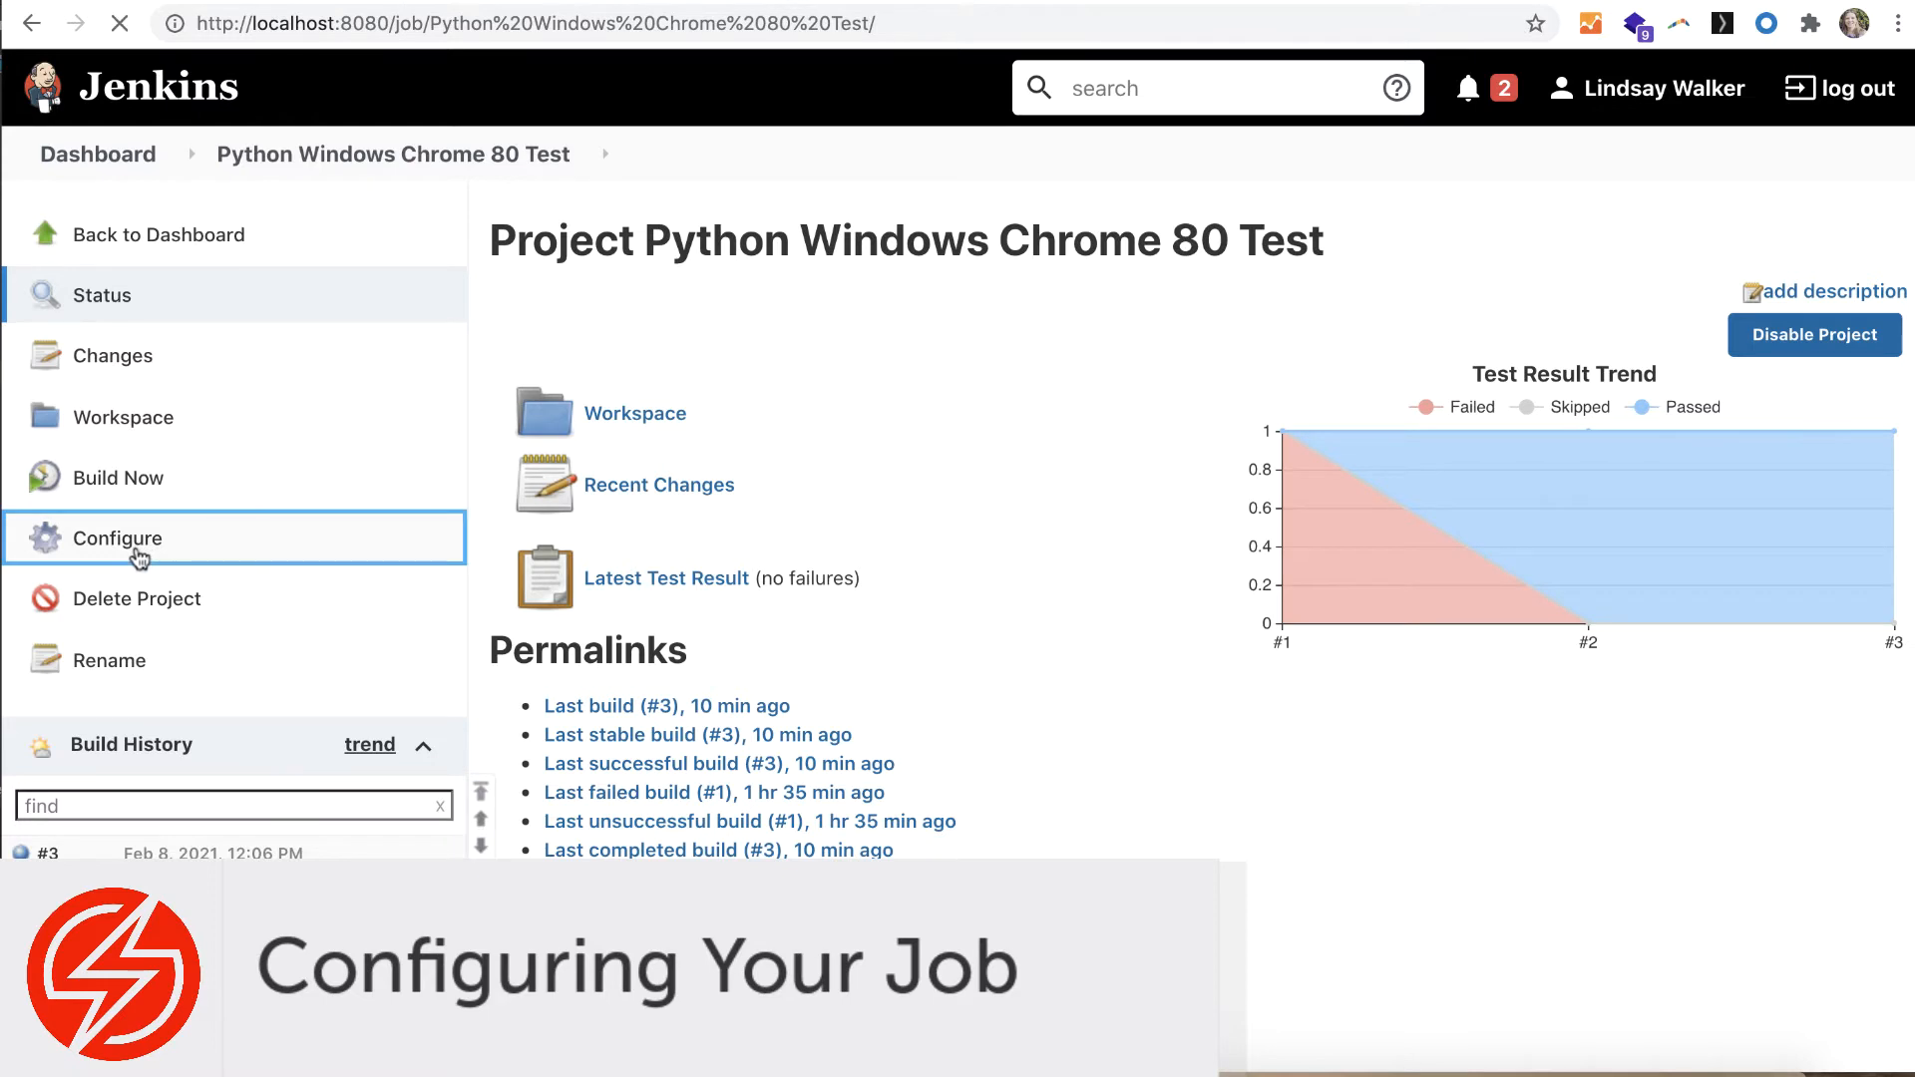
left_click(116, 536)
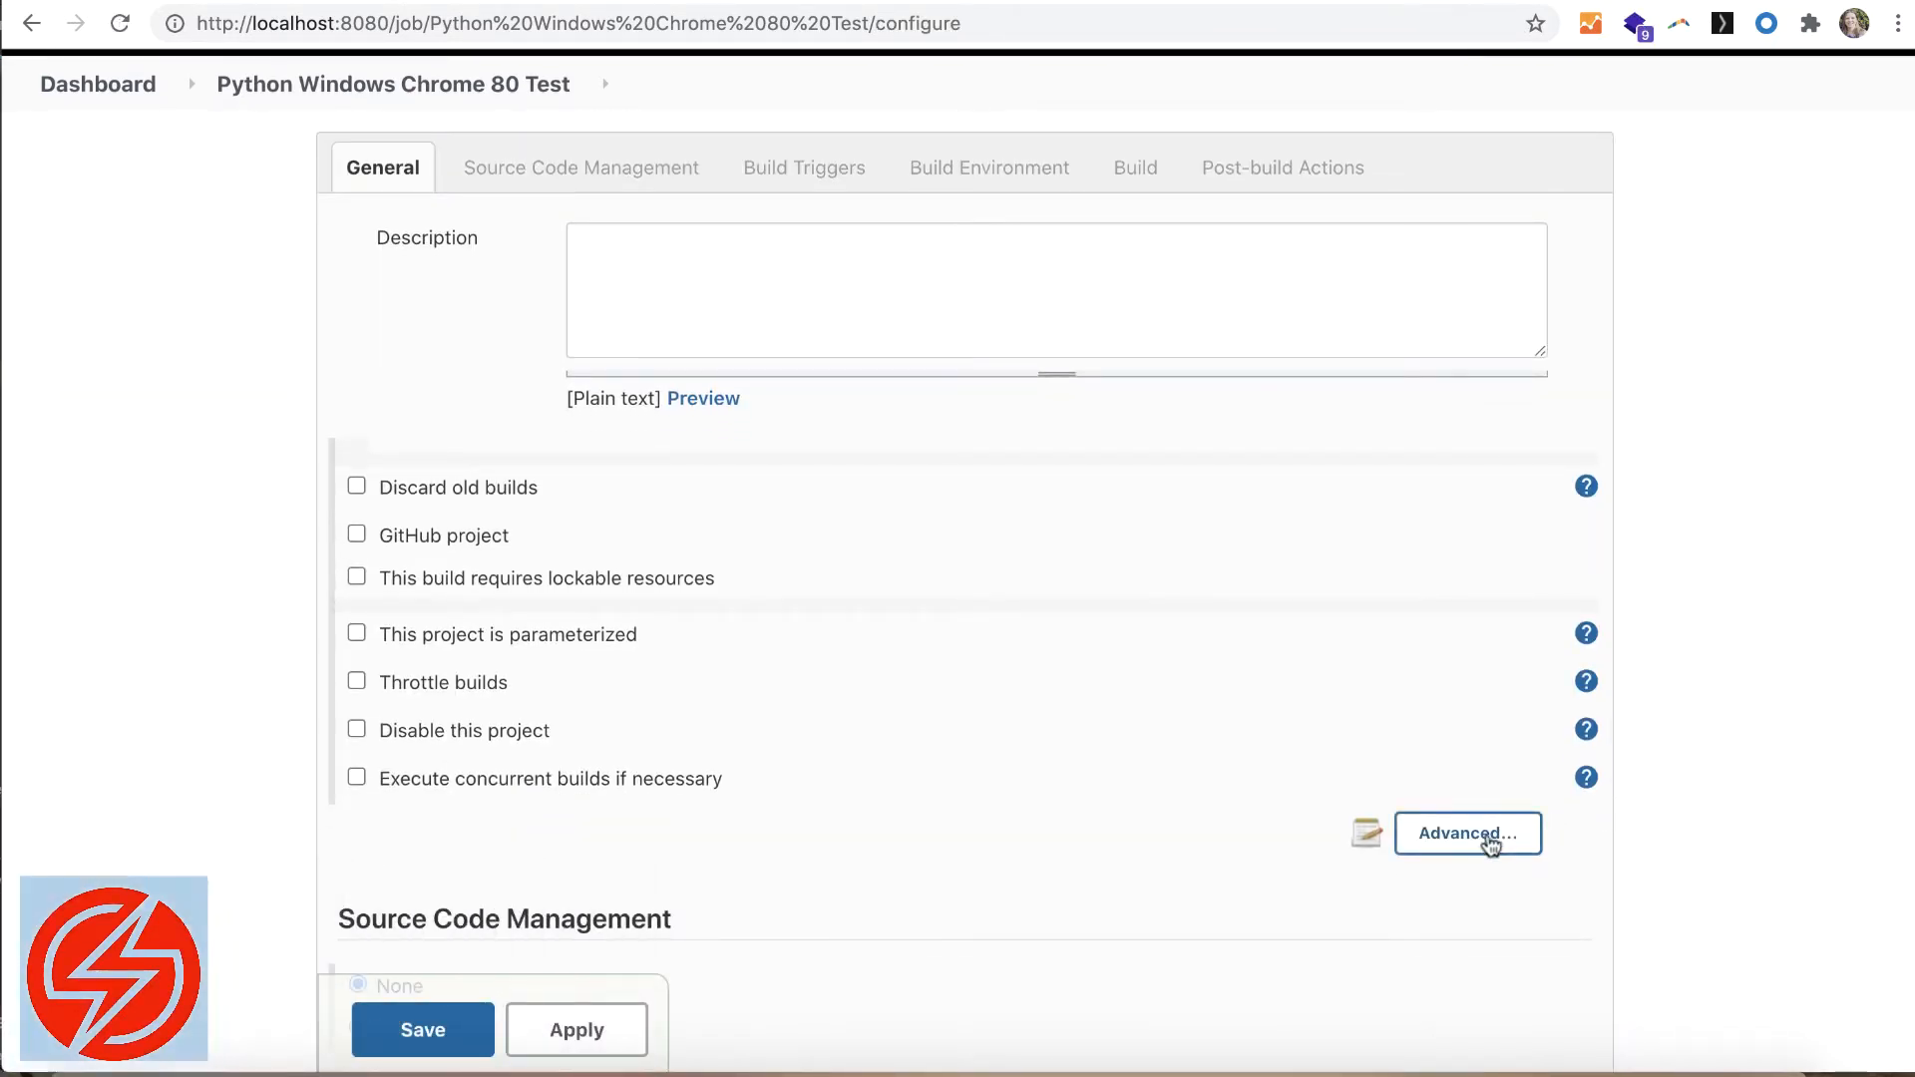
left_click(1466, 834)
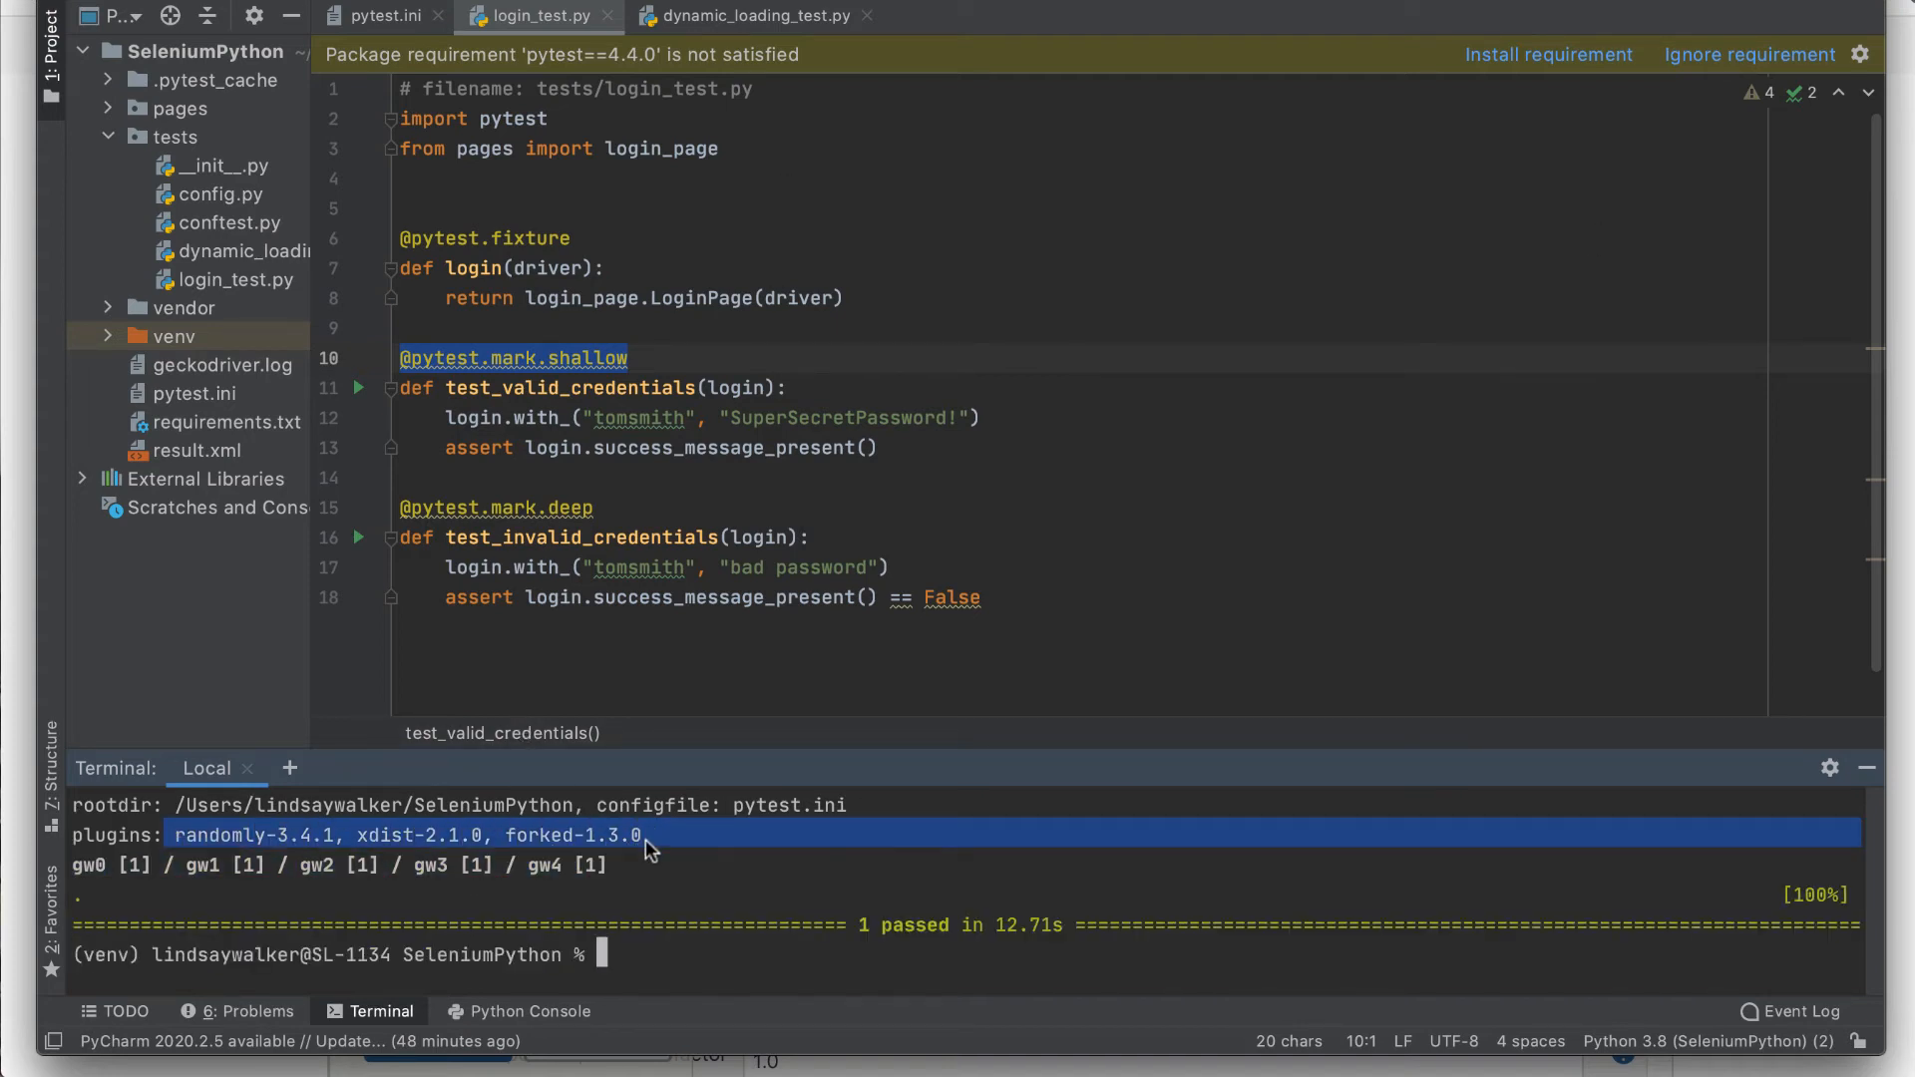
mouse_move(870, 884)
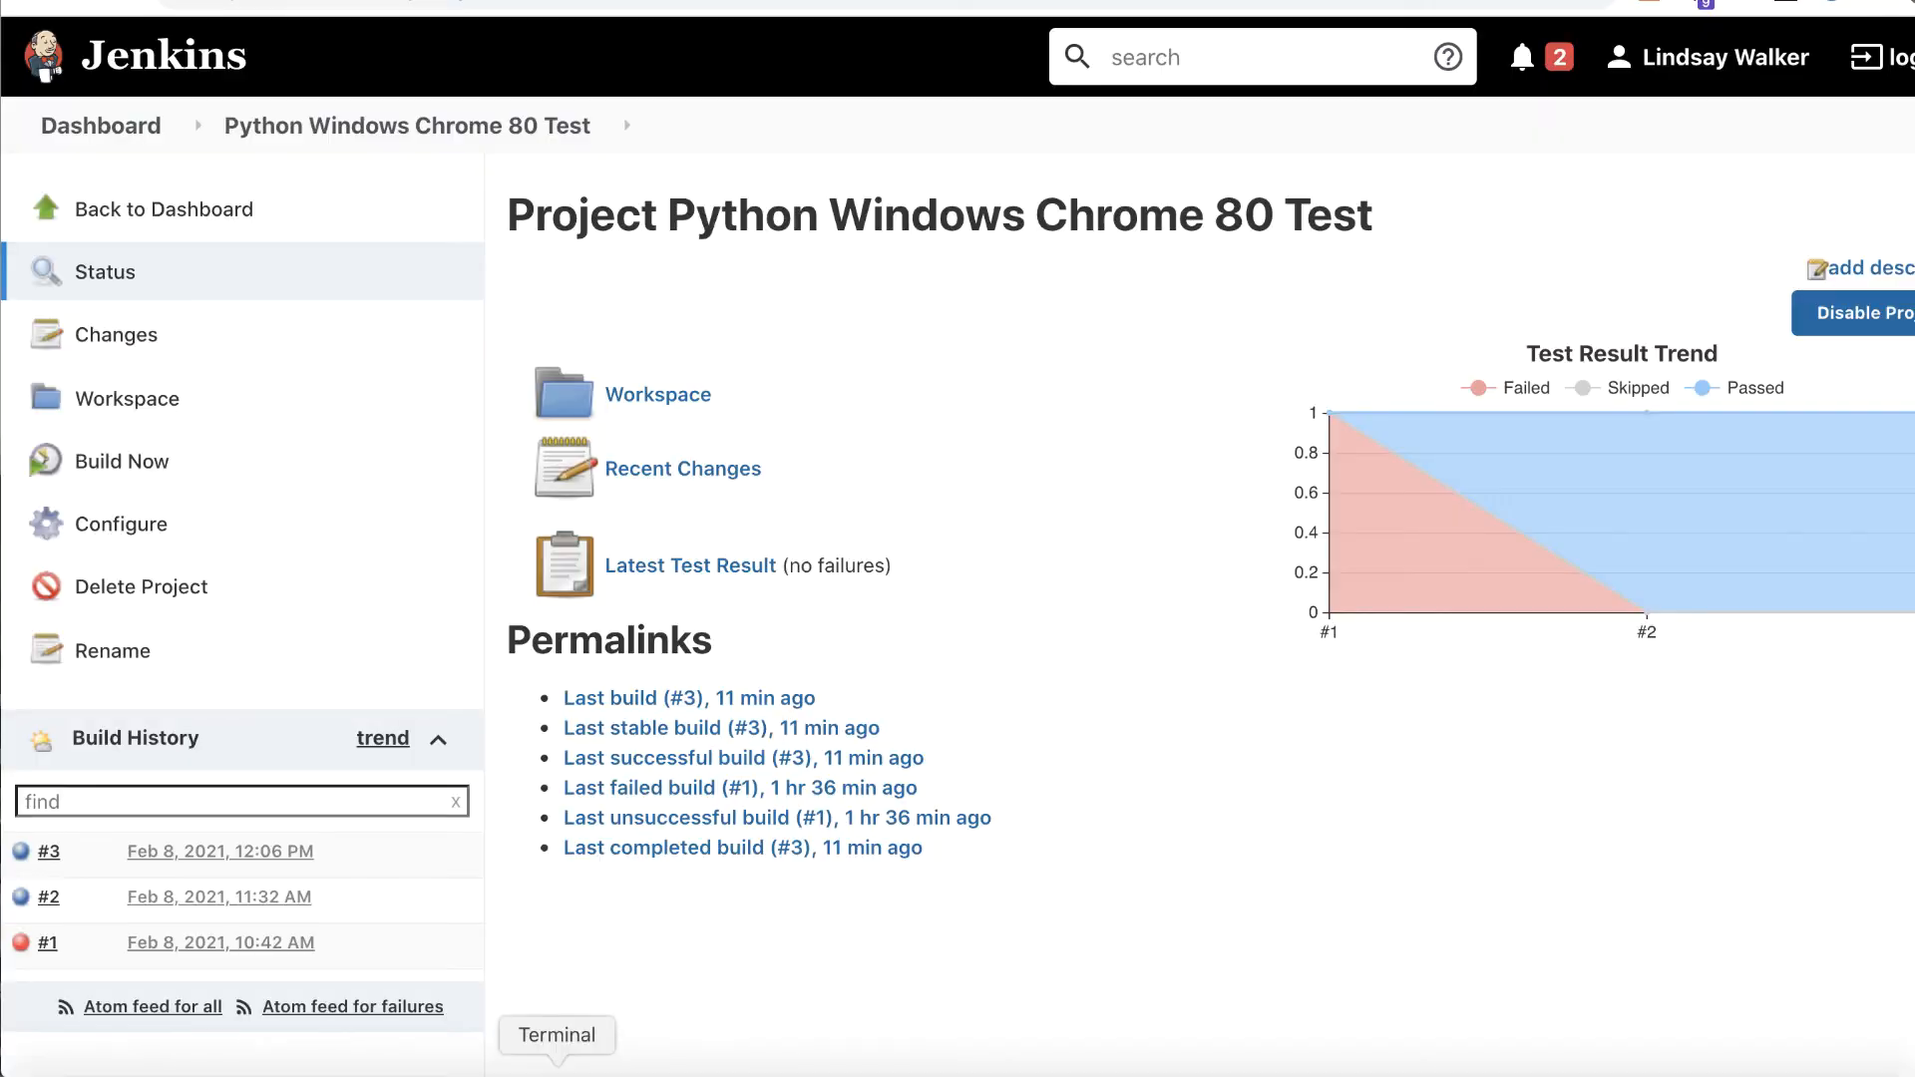
Bring Terminal forward and enter 'pip3 install pytest-randomly'.
left_click(557, 1035)
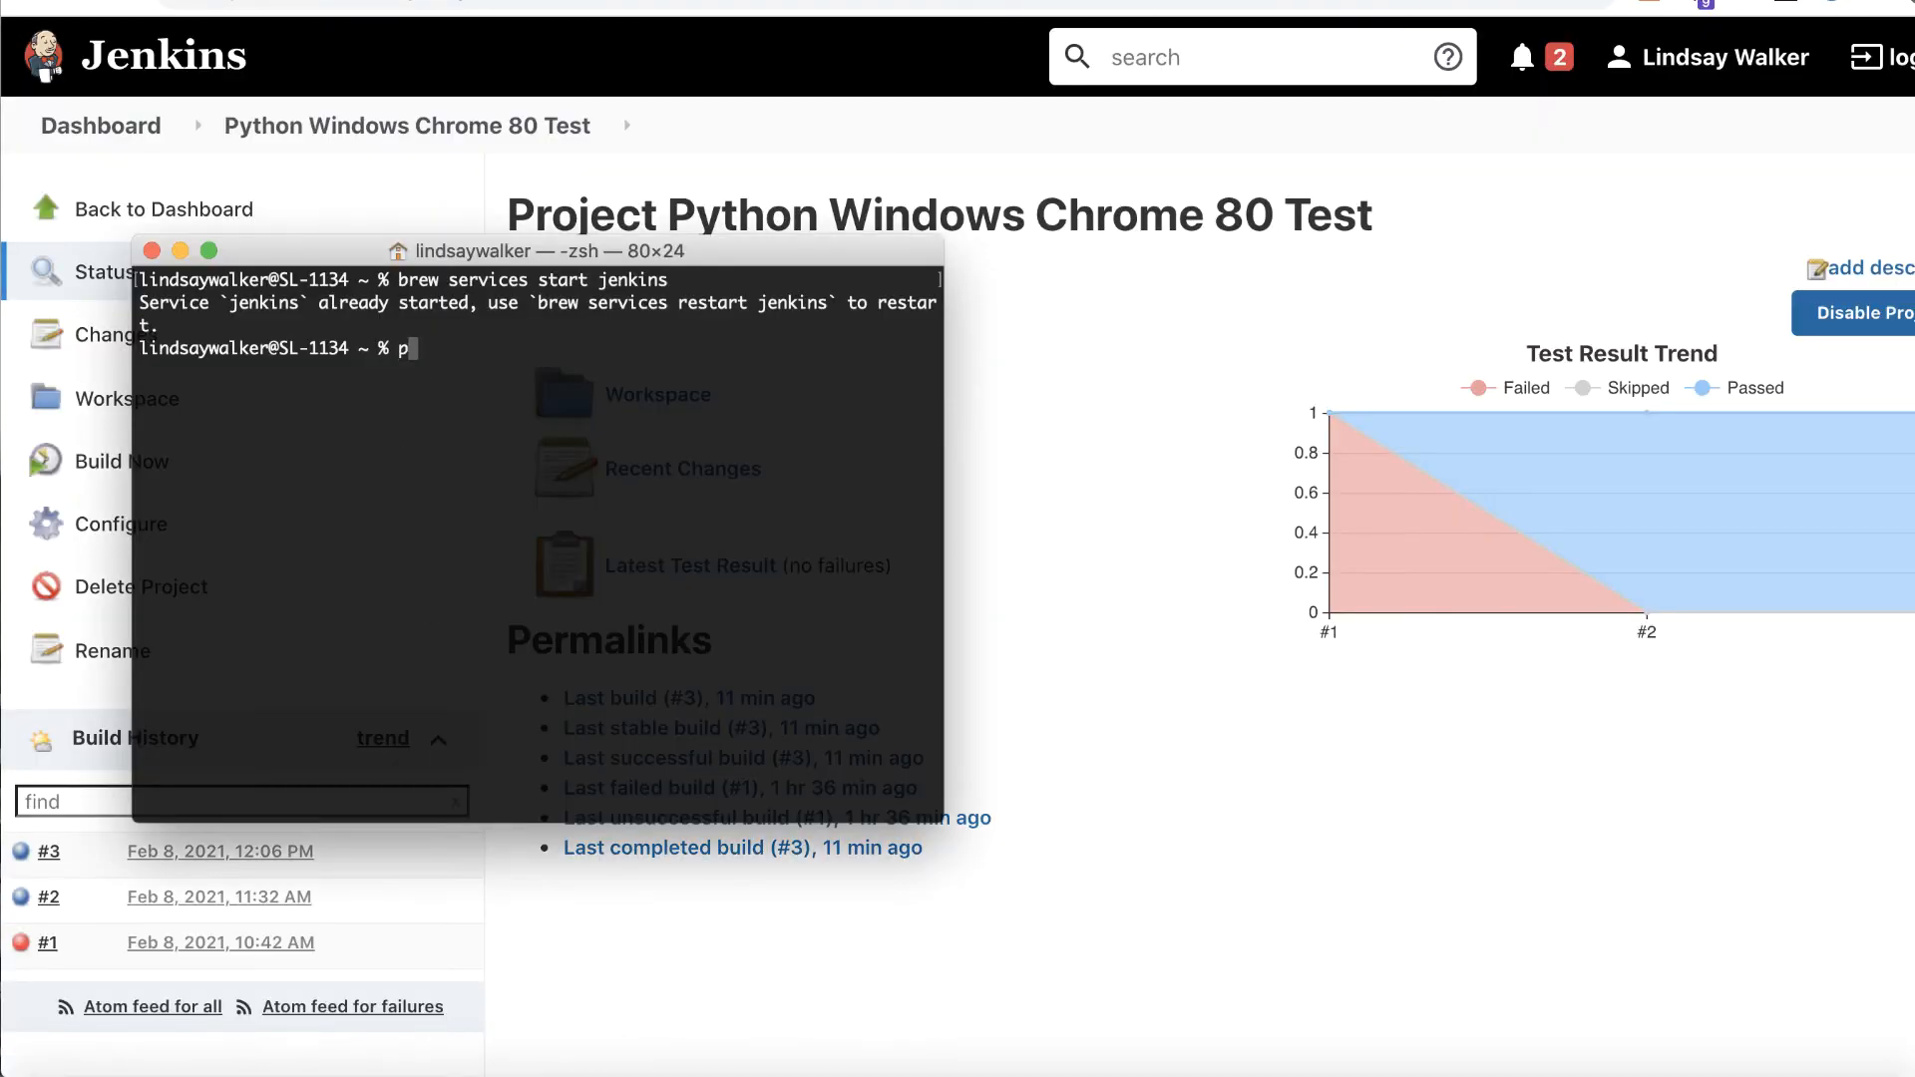
type("ip3 install py")
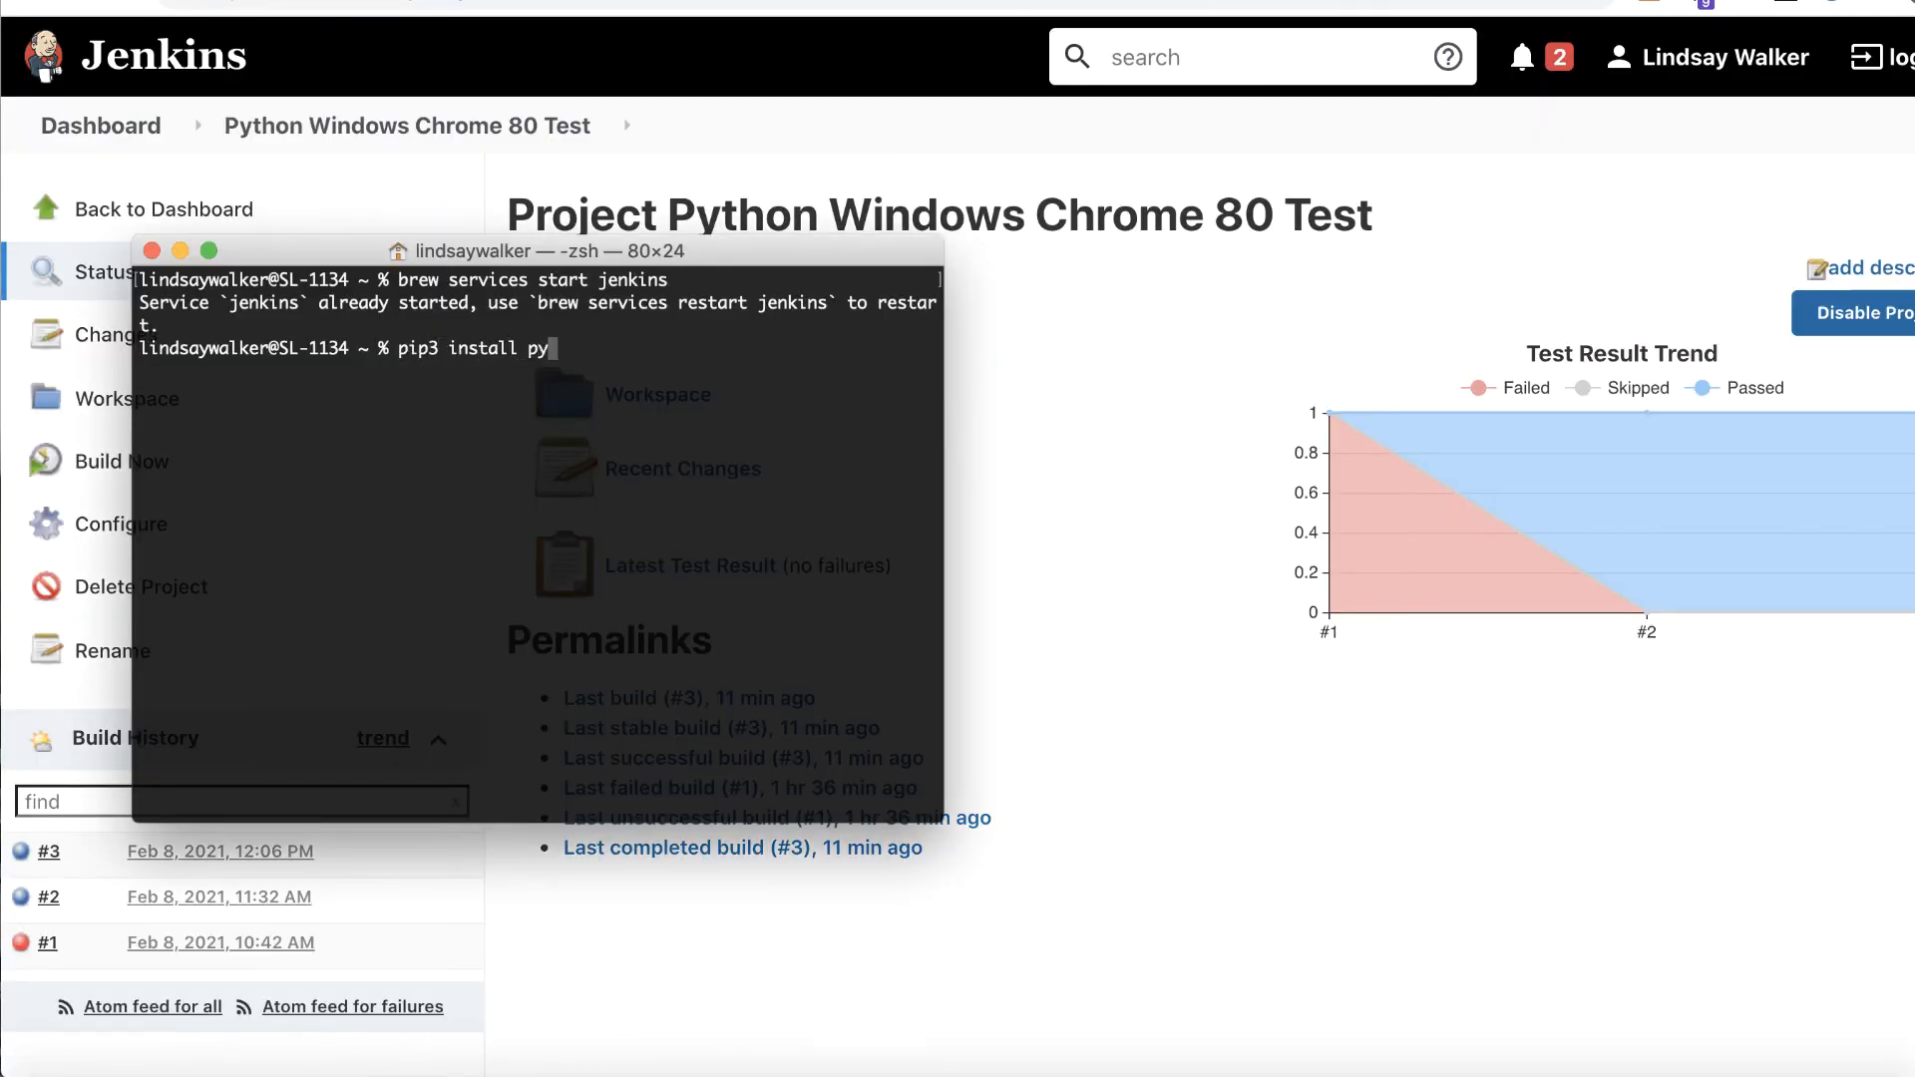
type("test-ra")
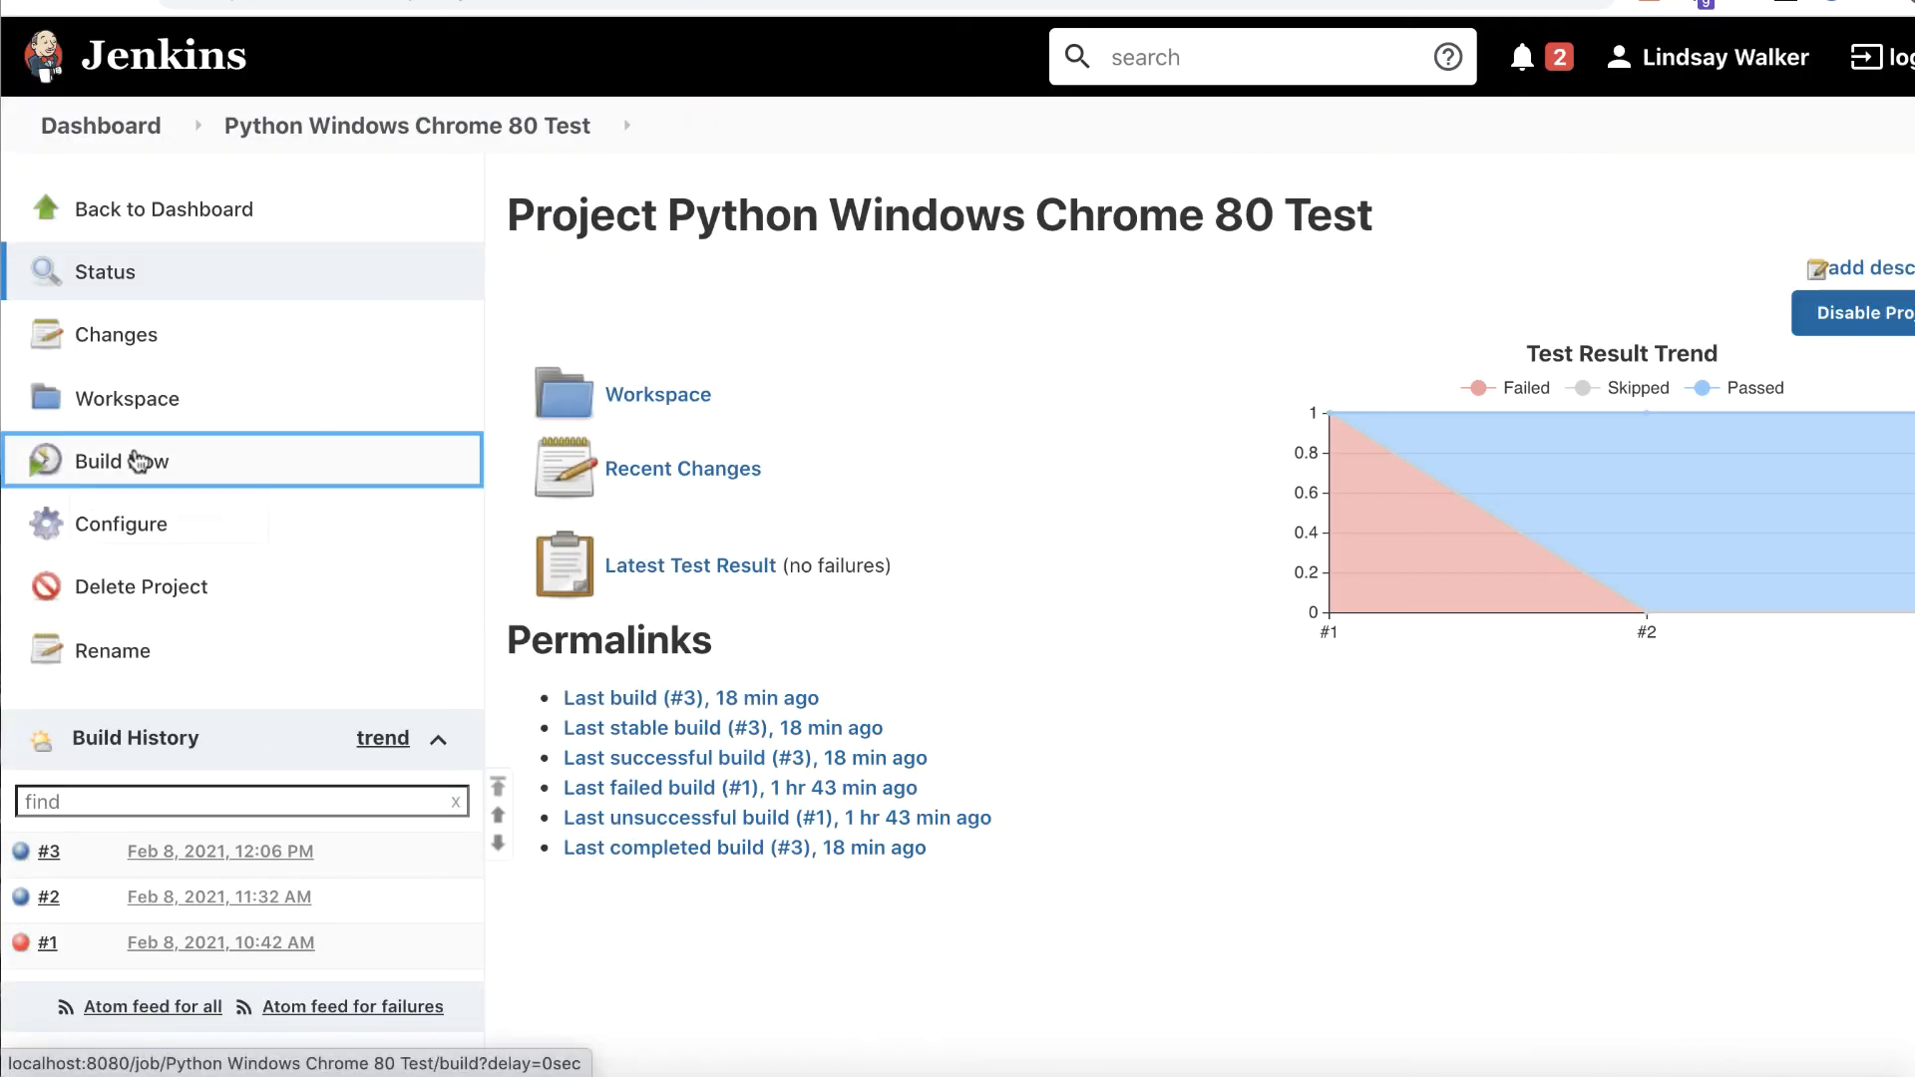
Start build #4 of the job with Build Now.
left_click(120, 461)
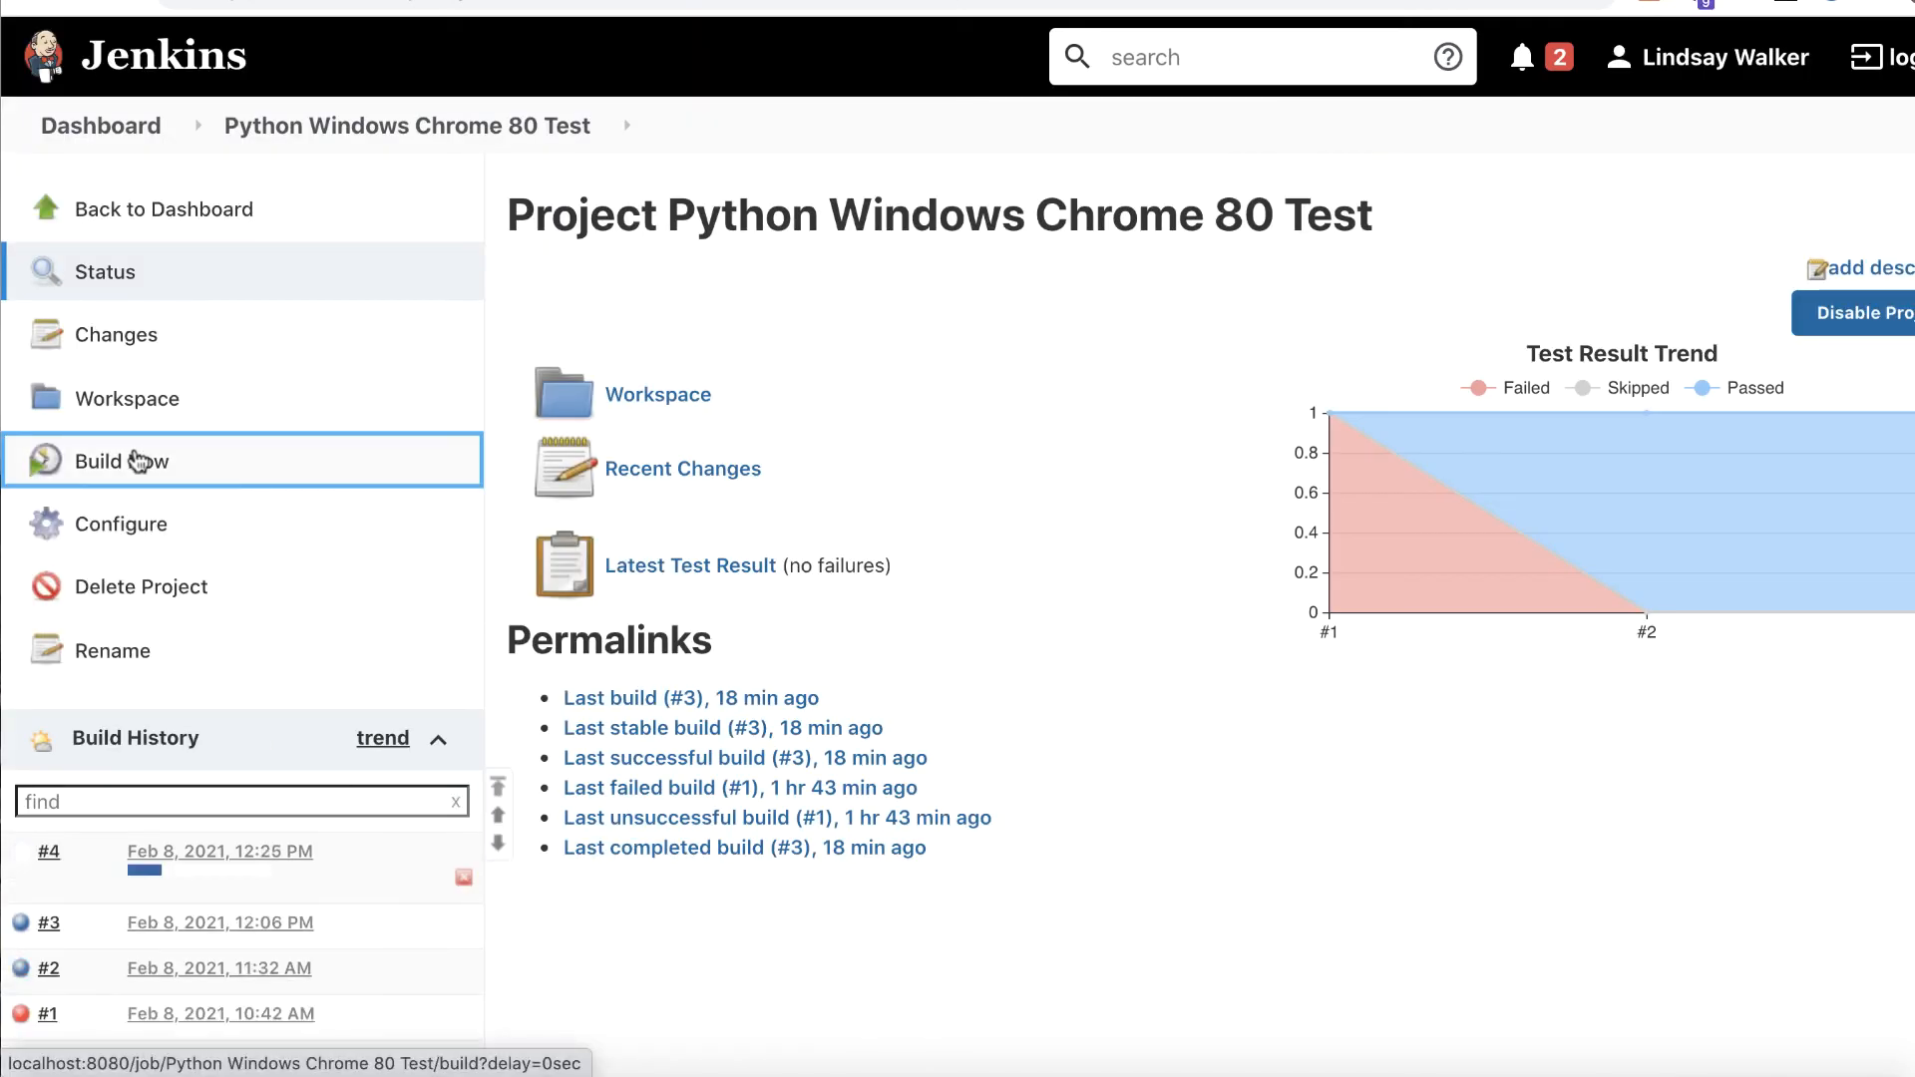